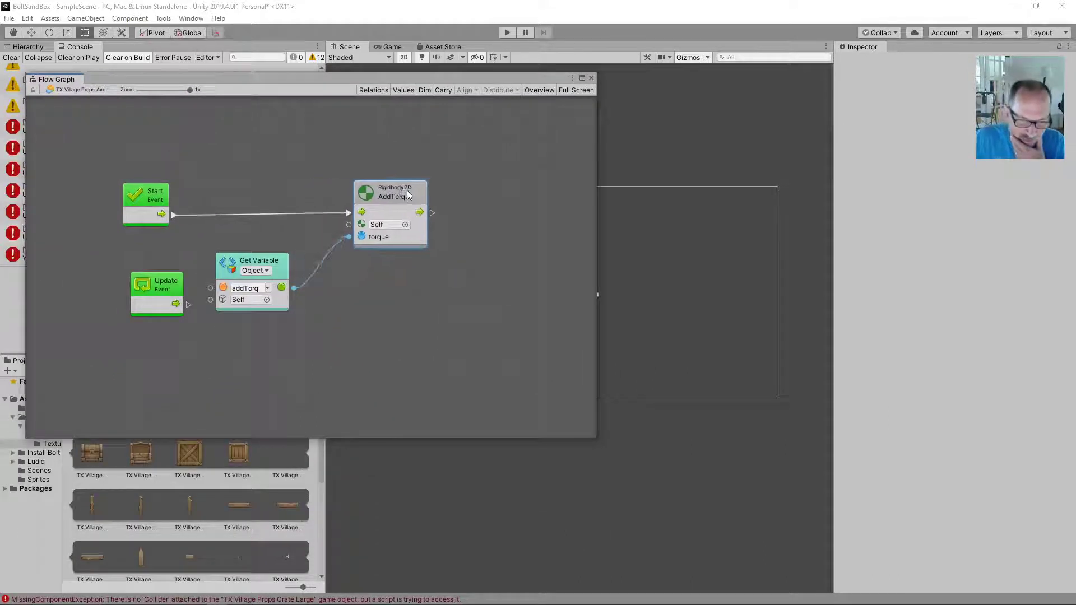
# Step: Add a Rigidbody2D AddForce (force, mode) unit and chain the flow Start → AddForce → AddTorque
pyautogui.moveTo(259, 260); pyautogui.dragTo(377, 317)
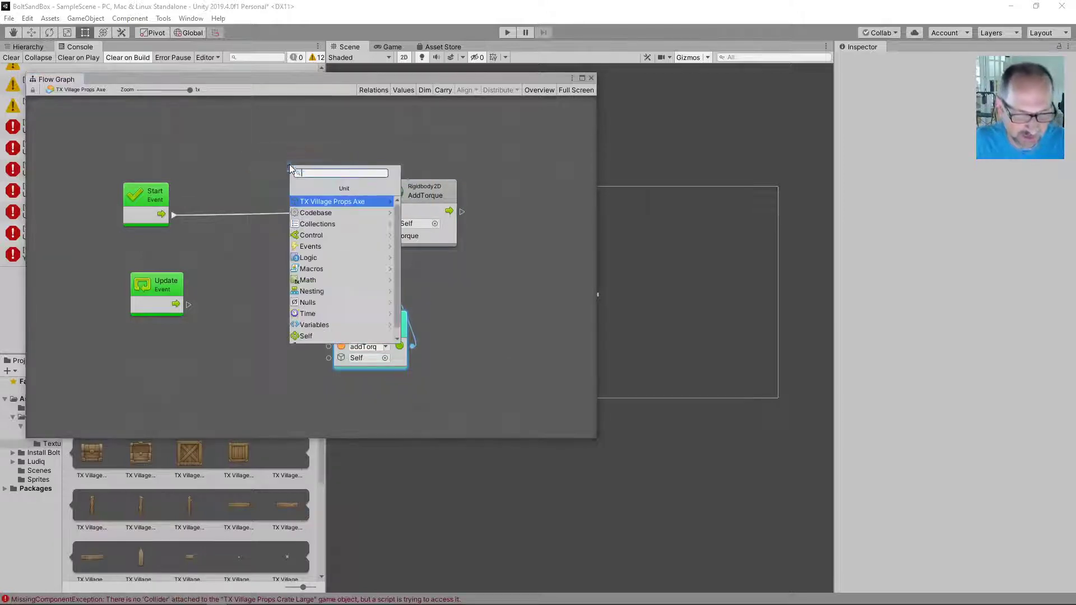
pyautogui.write('rigidbody2d.add')
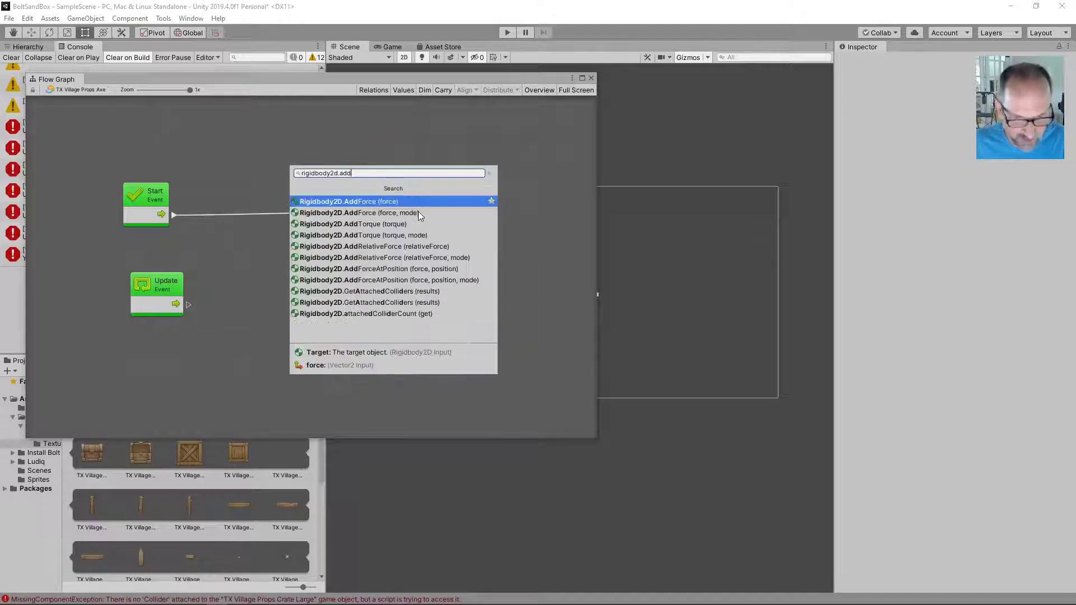
pyautogui.click(348, 201)
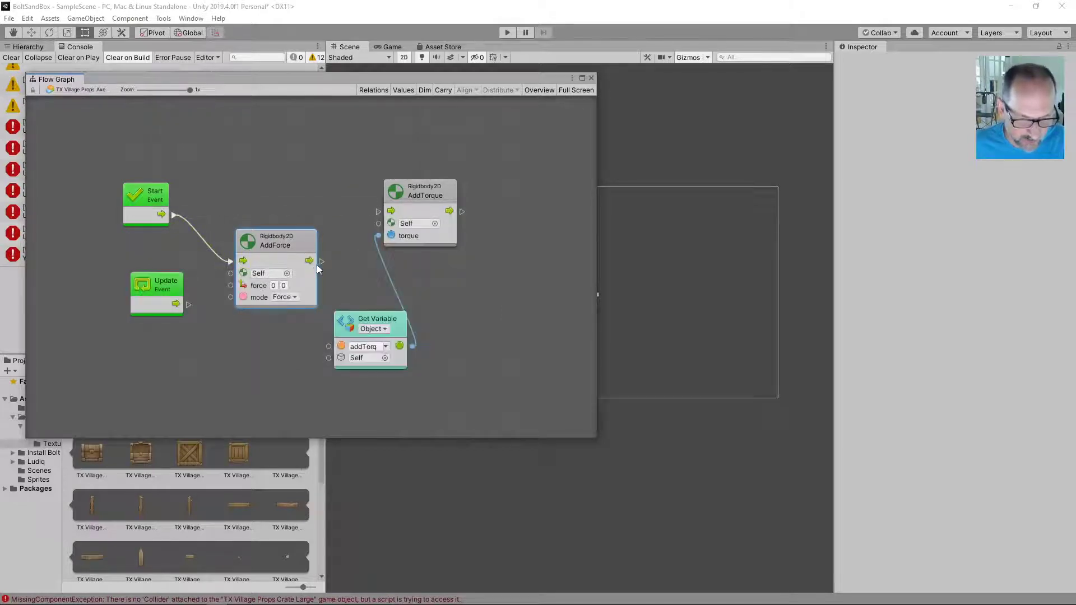
pyautogui.moveTo(276, 240); pyautogui.dragTo(309, 200)
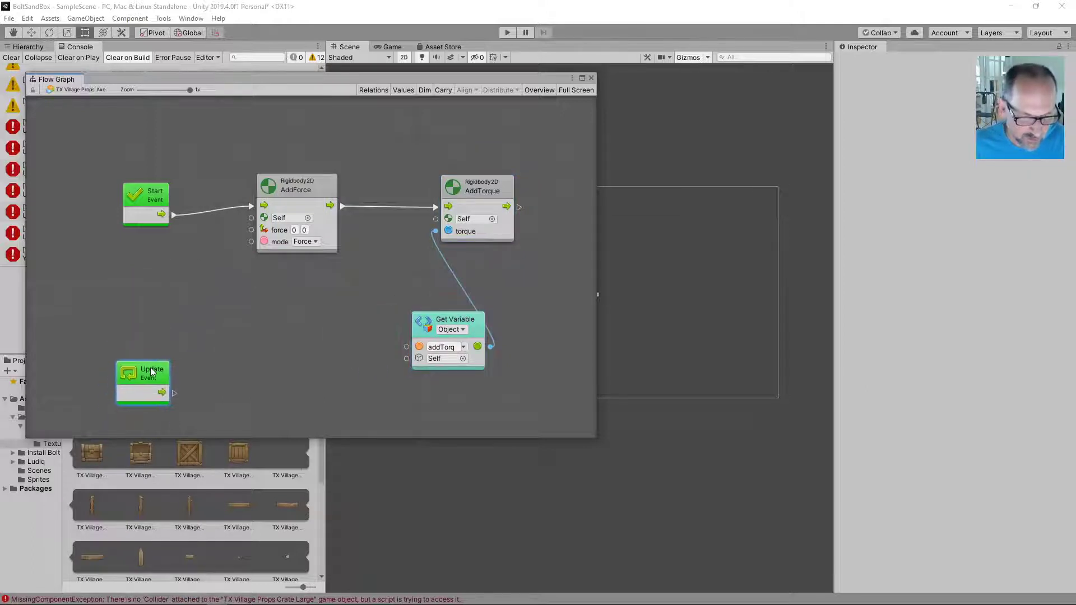
# Step: Add a Transform.right (get) unit via the context menu to feed AddForce's force input
pyautogui.rightClick(143, 382)
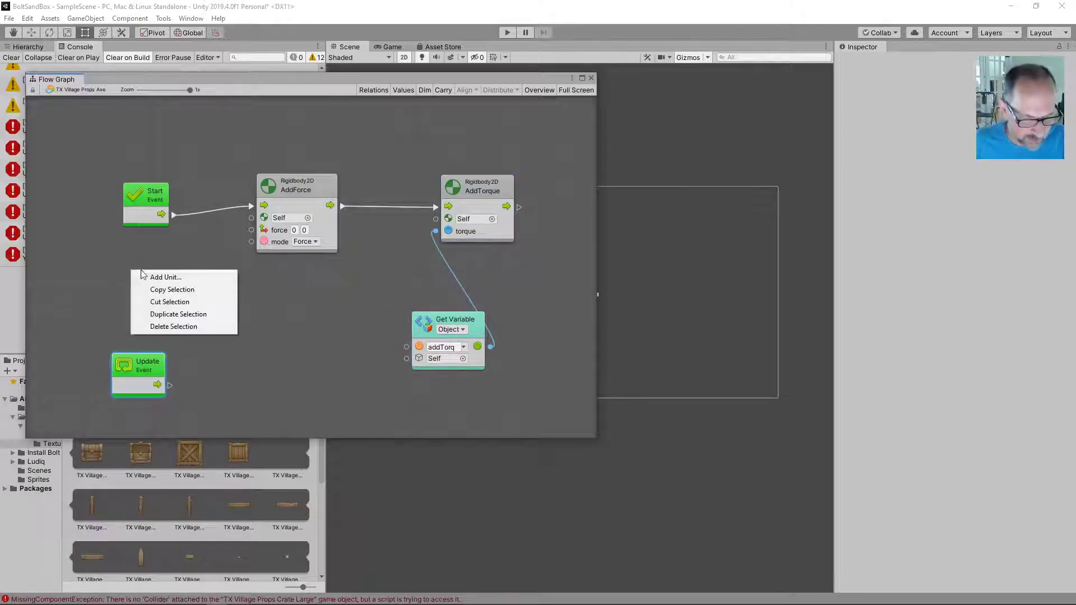
pyautogui.click(165, 277)
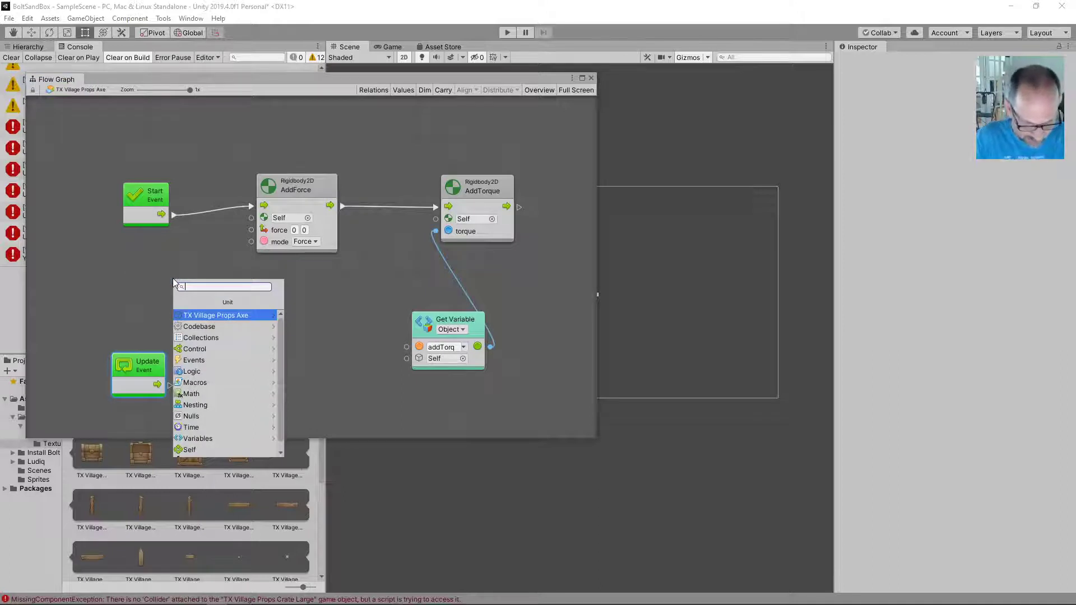
pyautogui.write('transform.righ')
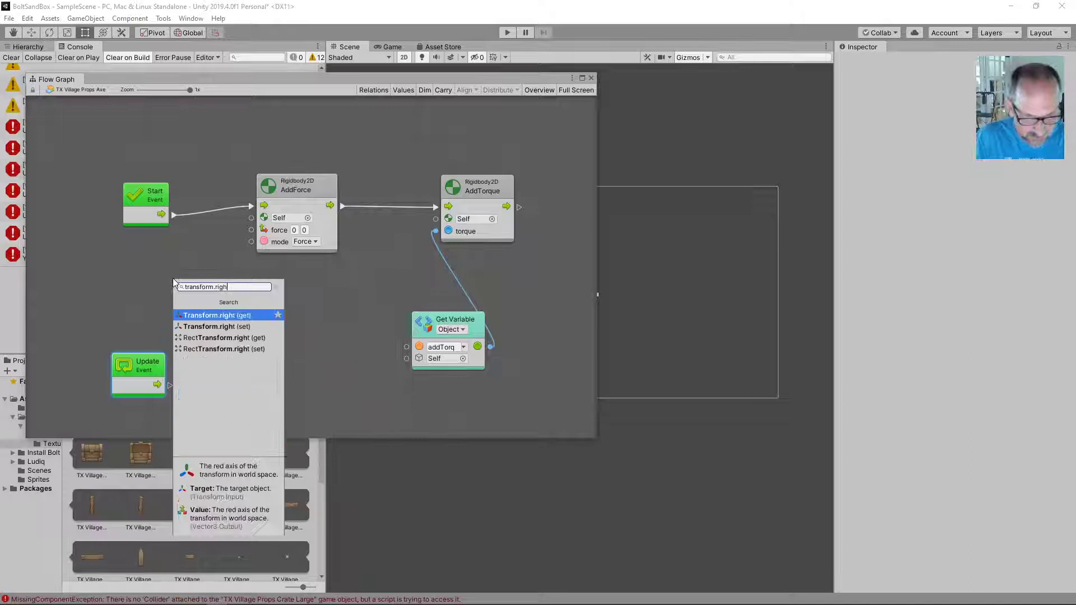
pyautogui.click(211, 315)
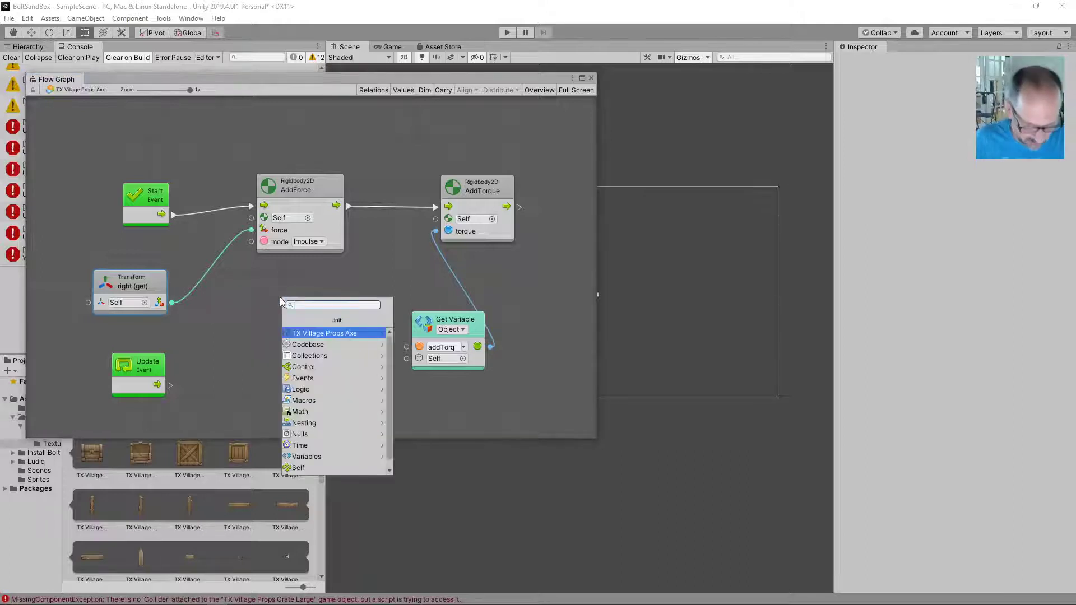
# Step: Add a Multiply unit scaling the right vector into force, keeping AddForce's mode as Impulse
pyautogui.write('multipl')
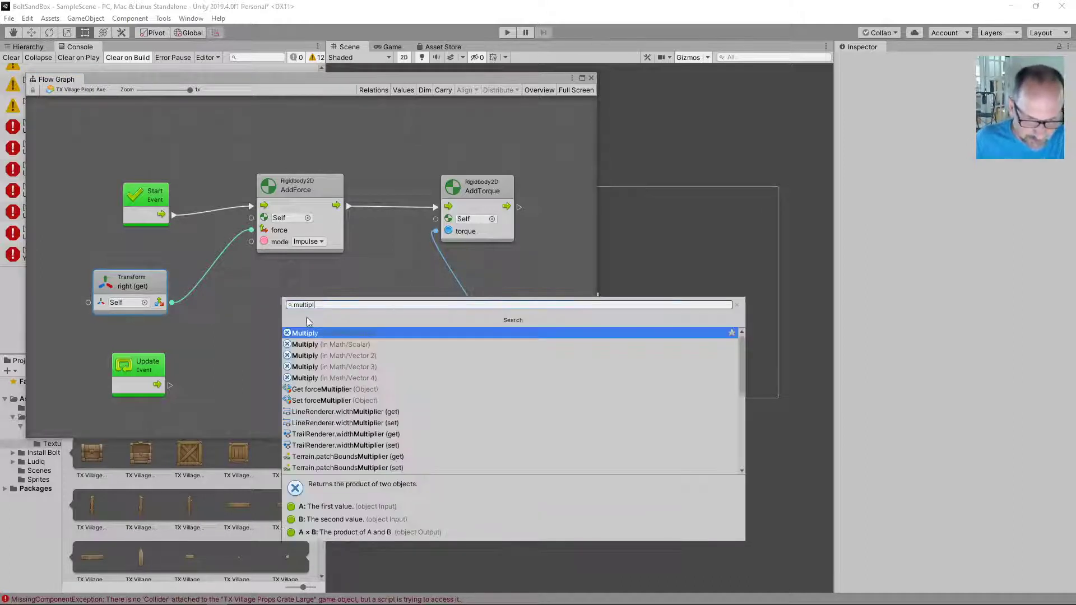
pyautogui.click(305, 333)
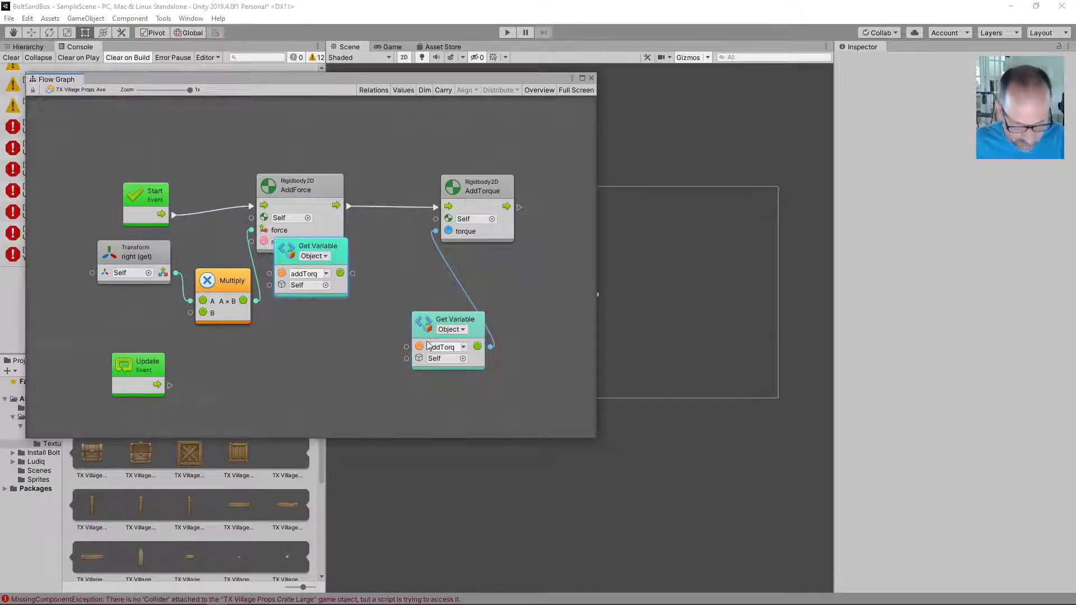
pyautogui.click(314, 255)
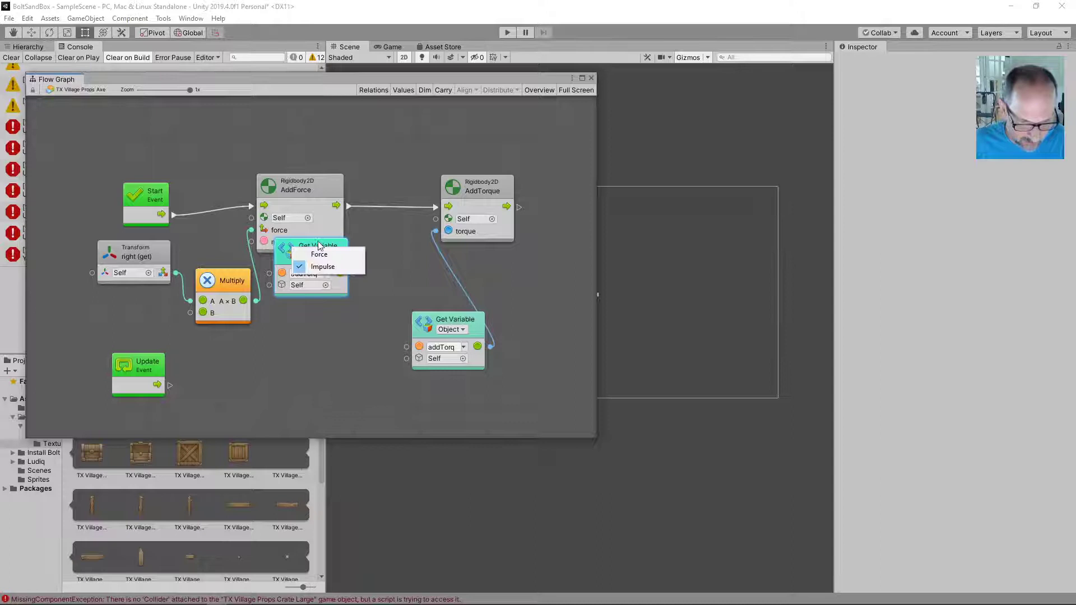
pyautogui.click(323, 267)
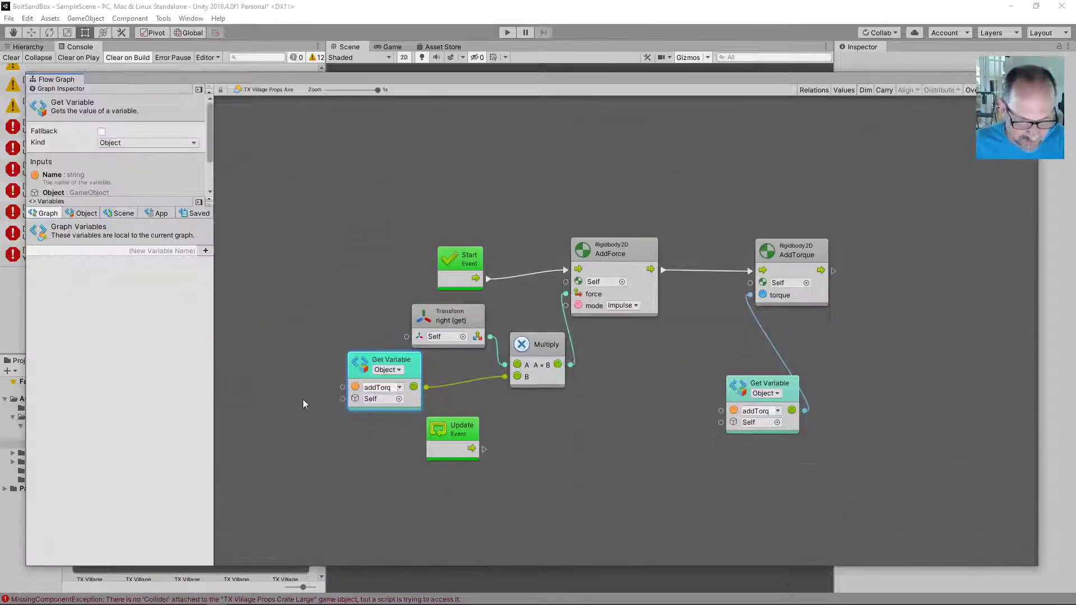
# Step: In the Object variables, make the second Get Variable read the float forceMultiplier (5)
pyautogui.click(86, 213)
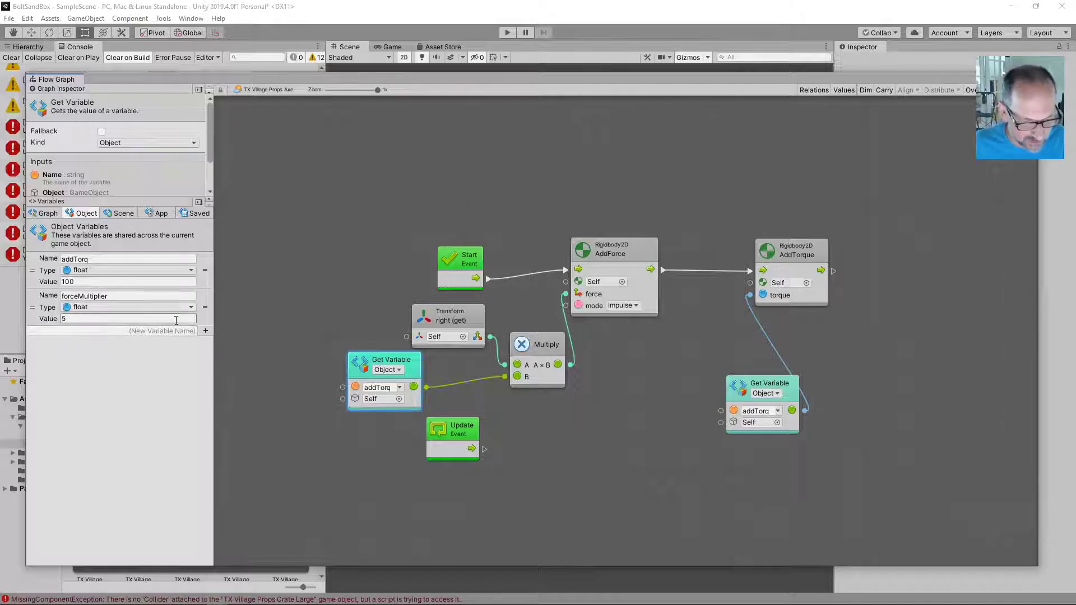
pyautogui.click(378, 386)
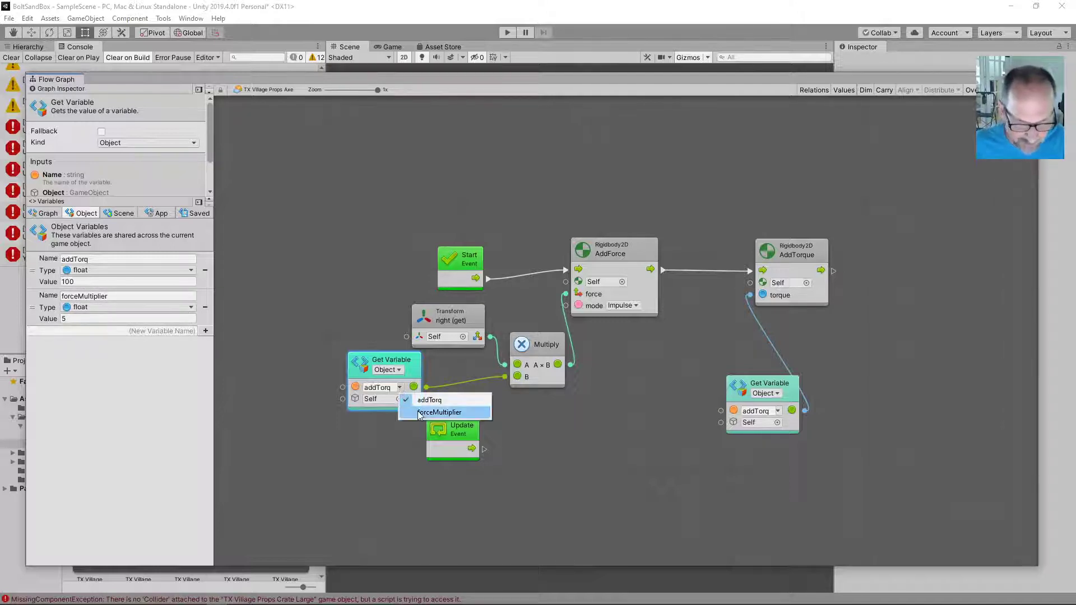
pyautogui.click(439, 411)
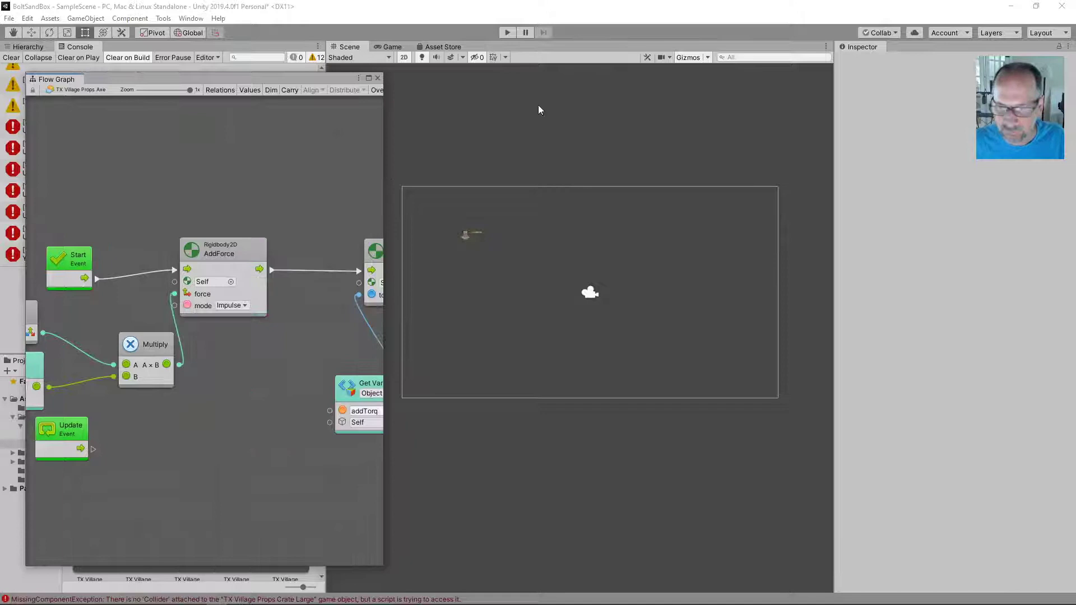
pyautogui.click(507, 33)
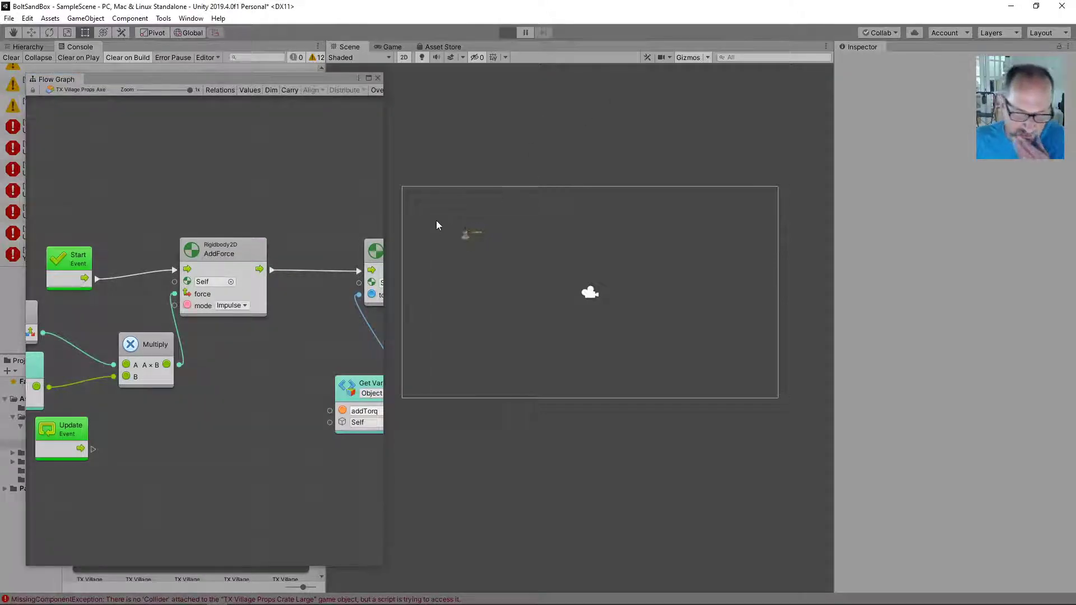
pyautogui.moveTo(491, 240)
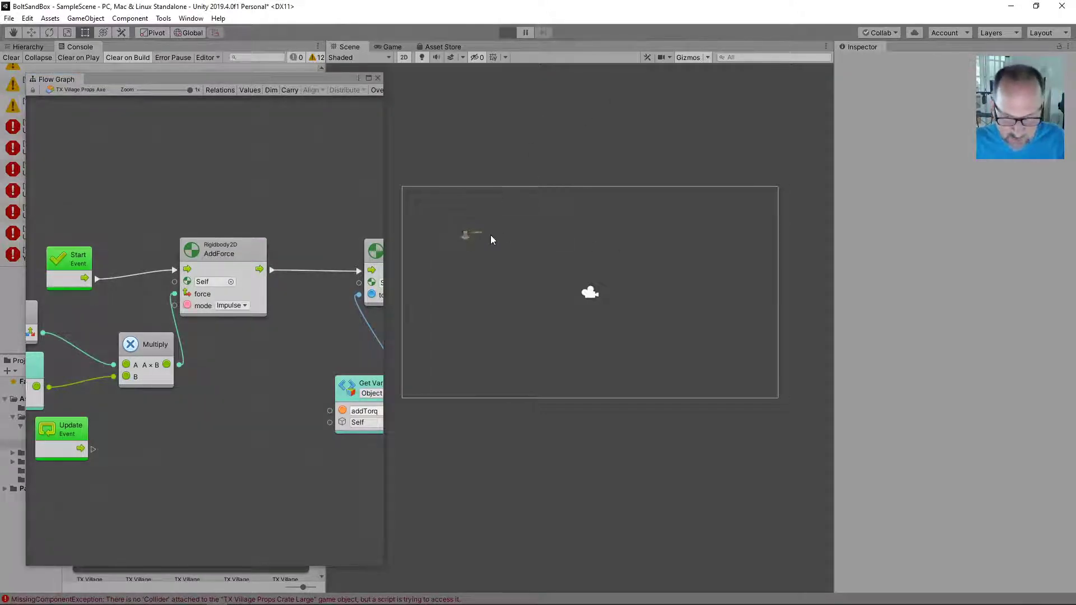
pyautogui.click(506, 33)
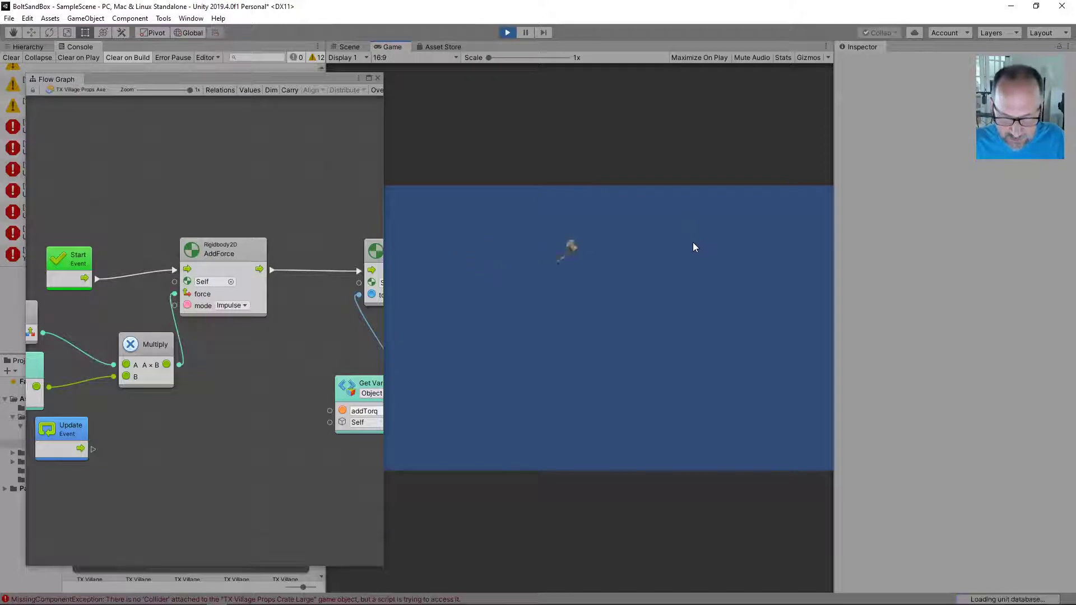
pyautogui.click(349, 46)
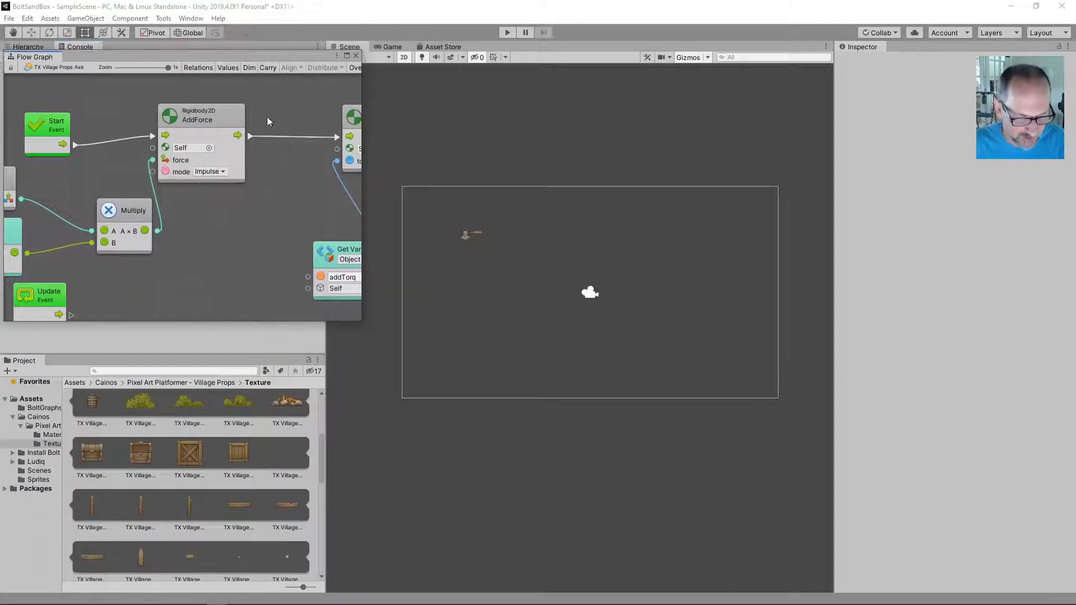
# Step: Place the Crate Large sprite in the scene right of the axe and select the axe
pyautogui.click(189, 453)
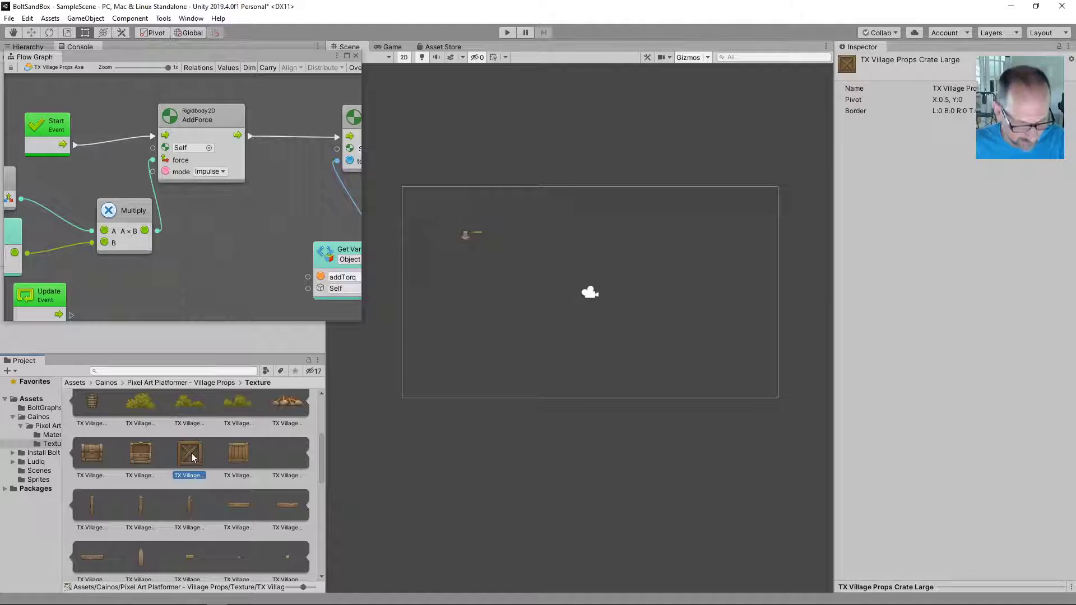
pyautogui.moveTo(188, 453); pyautogui.dragTo(659, 233)
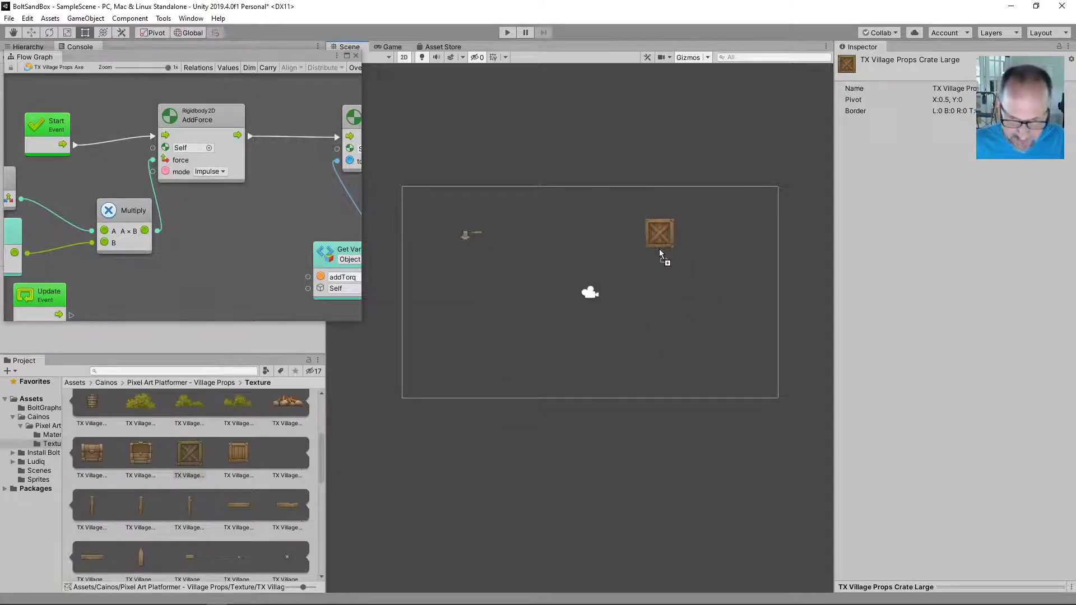
pyautogui.click(659, 234)
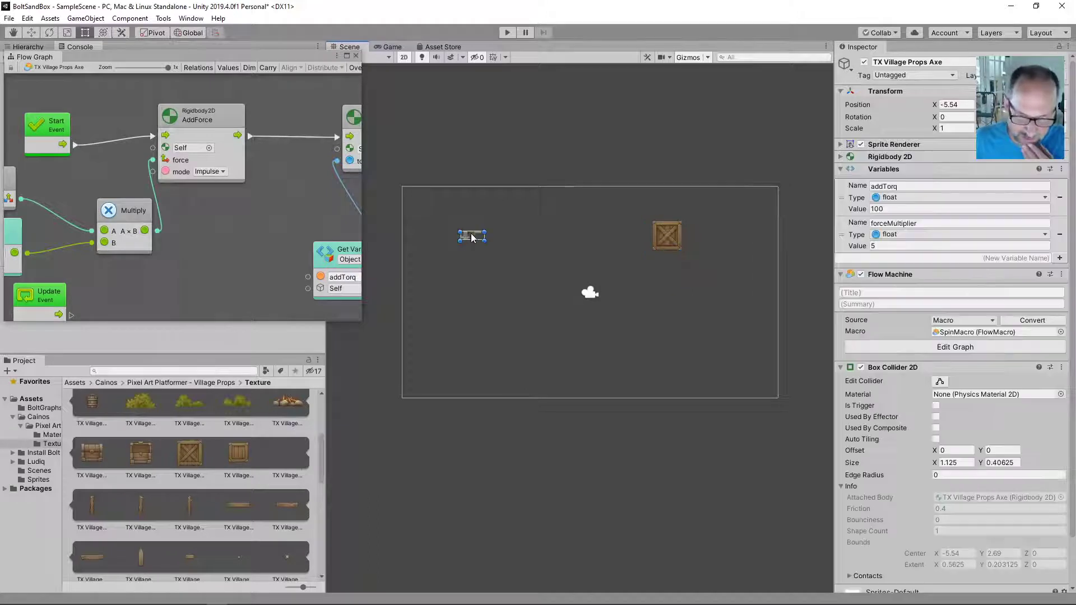
pyautogui.click(839, 368)
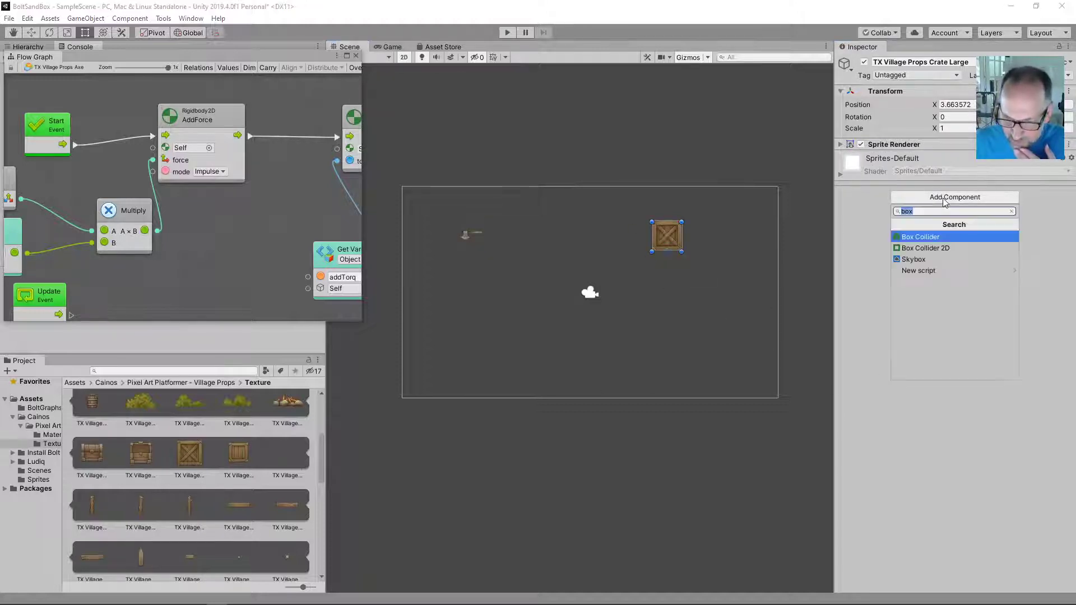
# Step: Give the crate a Box Collider 2D, the axe a Circle Collider 2D, and run the game to test
pyautogui.click(925, 247)
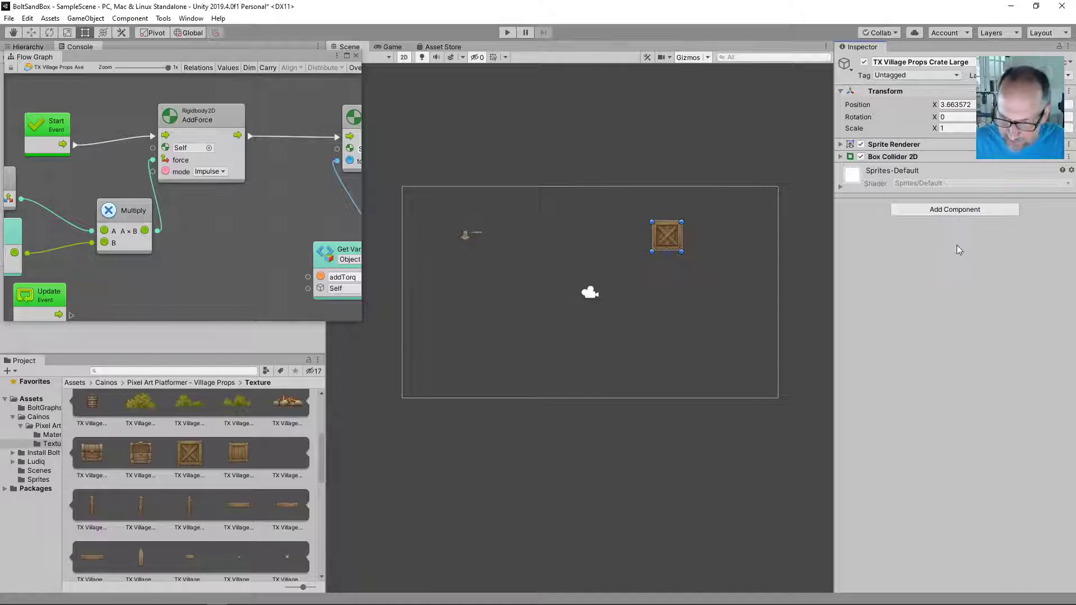
pyautogui.moveTo(692, 336)
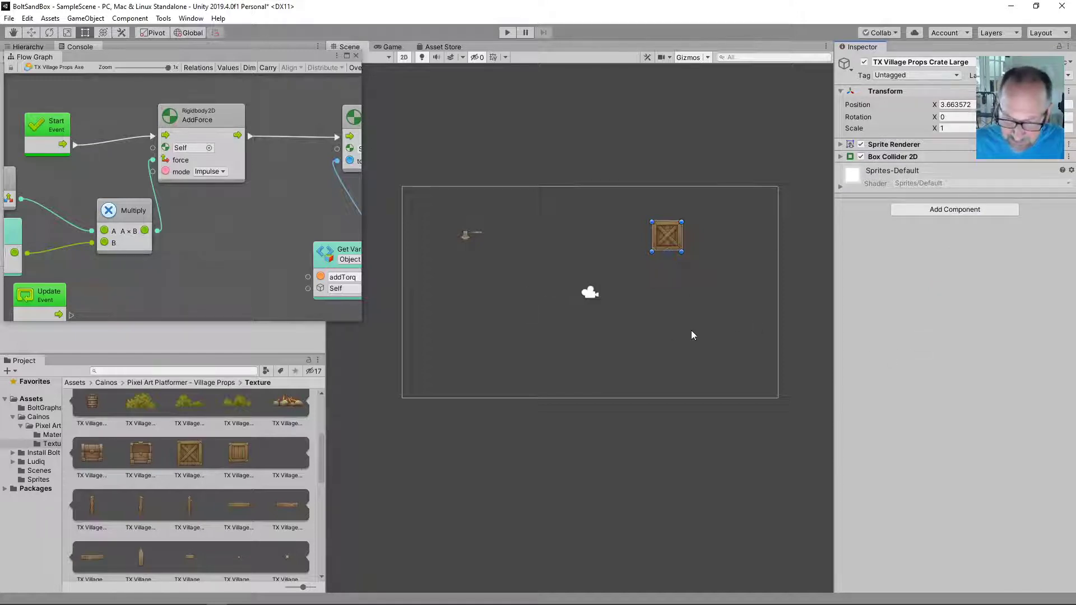
pyautogui.click(472, 234)
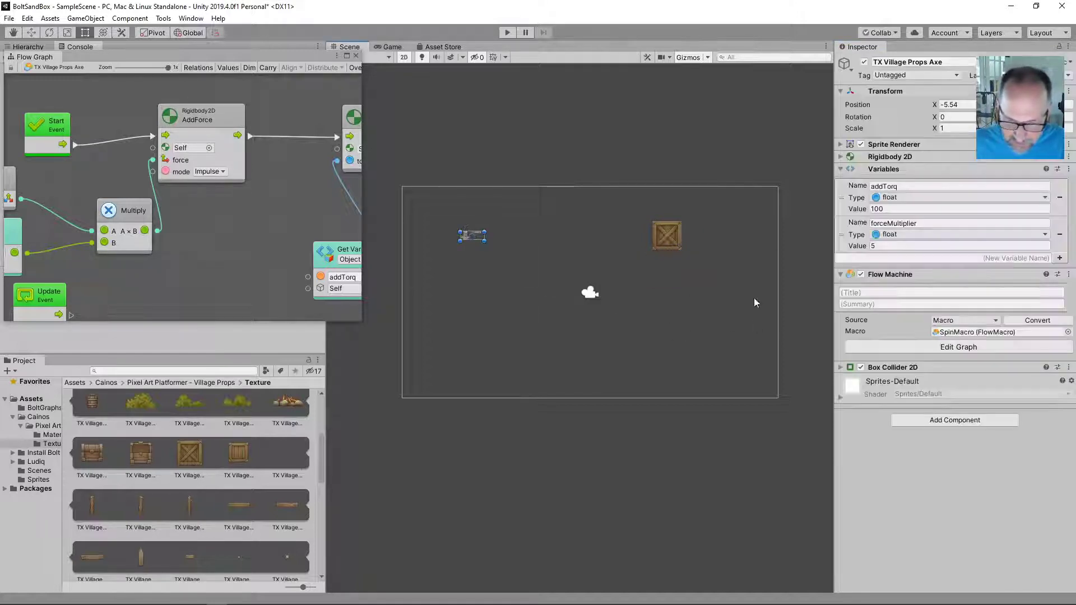
pyautogui.click(1056, 368)
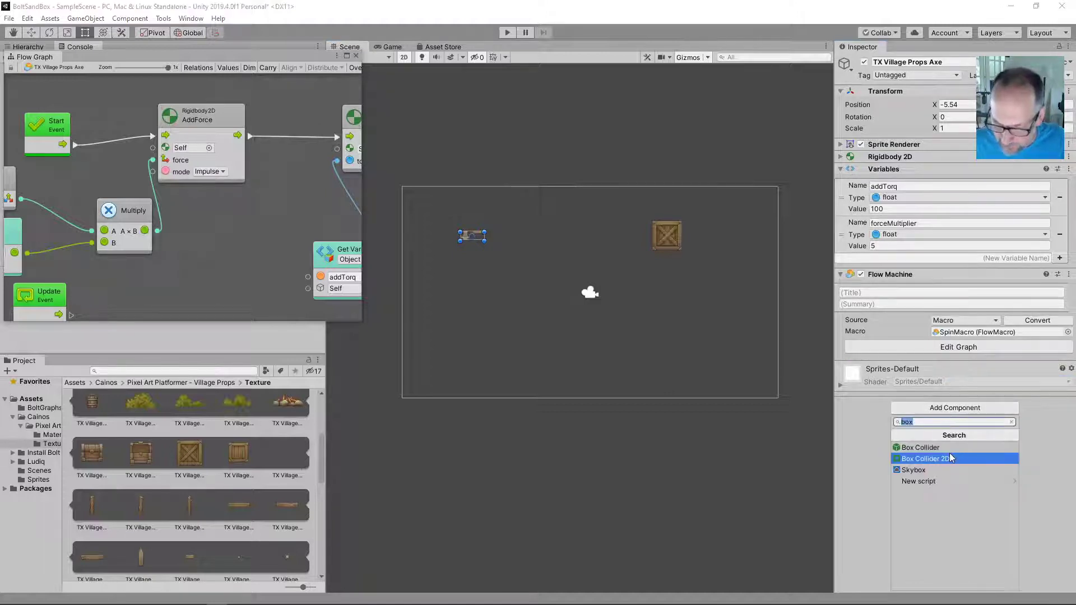
pyautogui.write('cir')
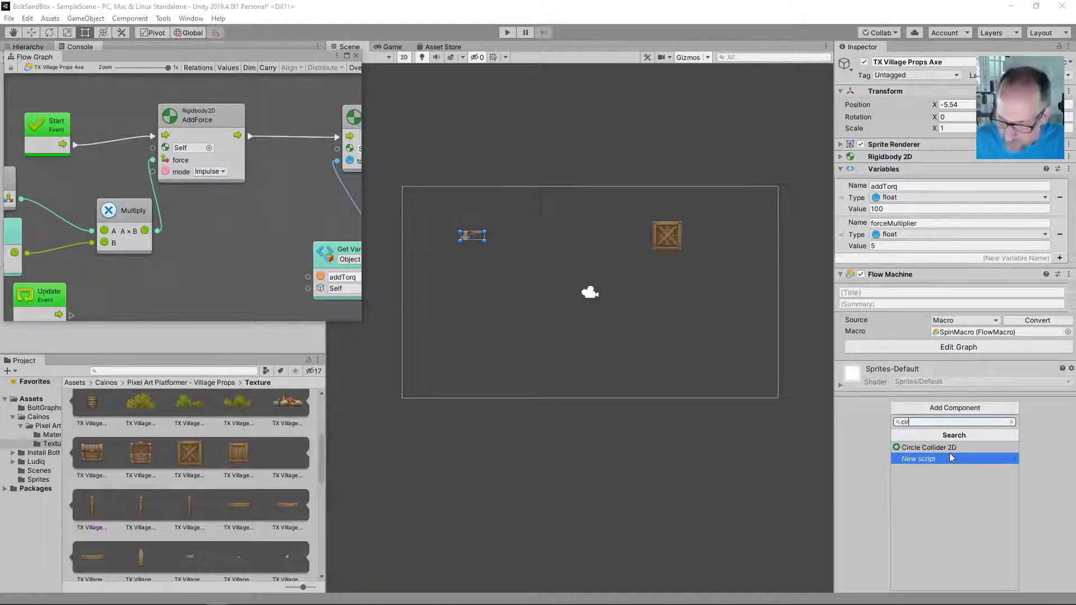
pyautogui.click(928, 447)
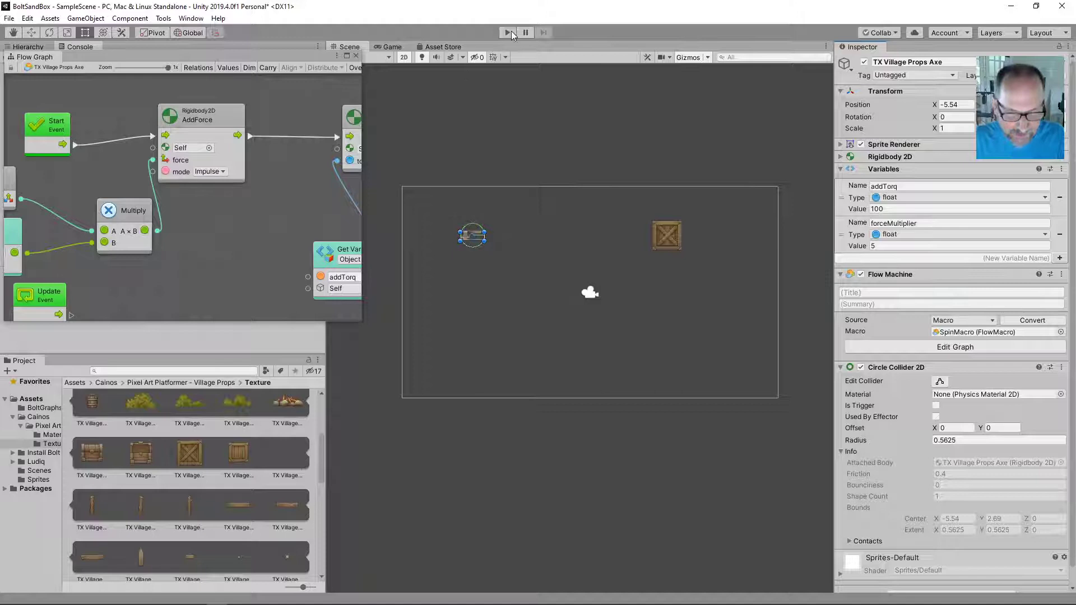
pyautogui.click(506, 33)
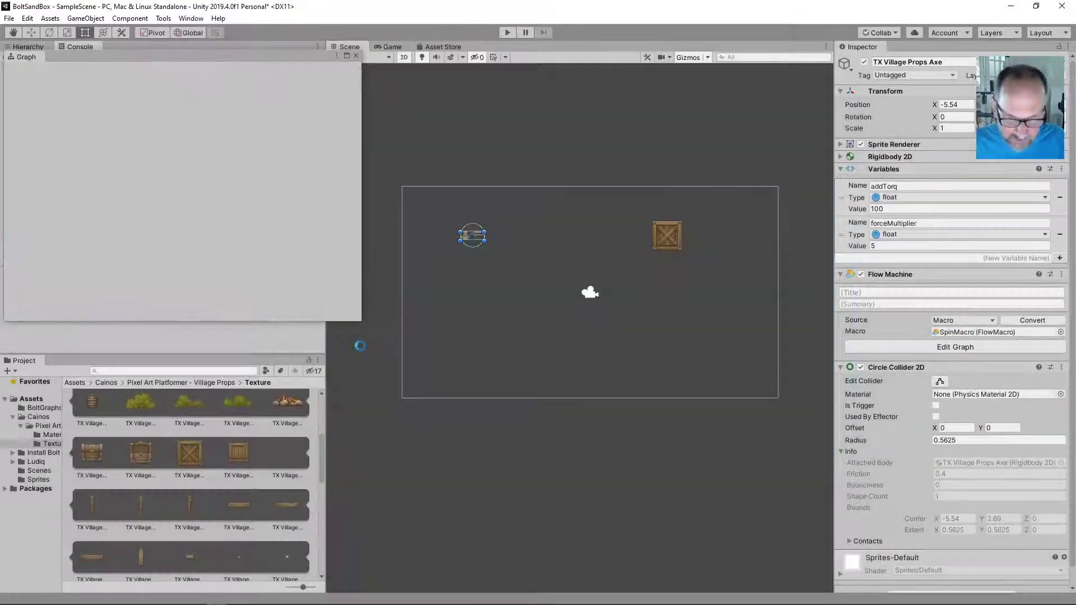
# Step: Open the axe's SpinMacro graph from the Flow Machine's Edit Graph
pyautogui.click(954, 346)
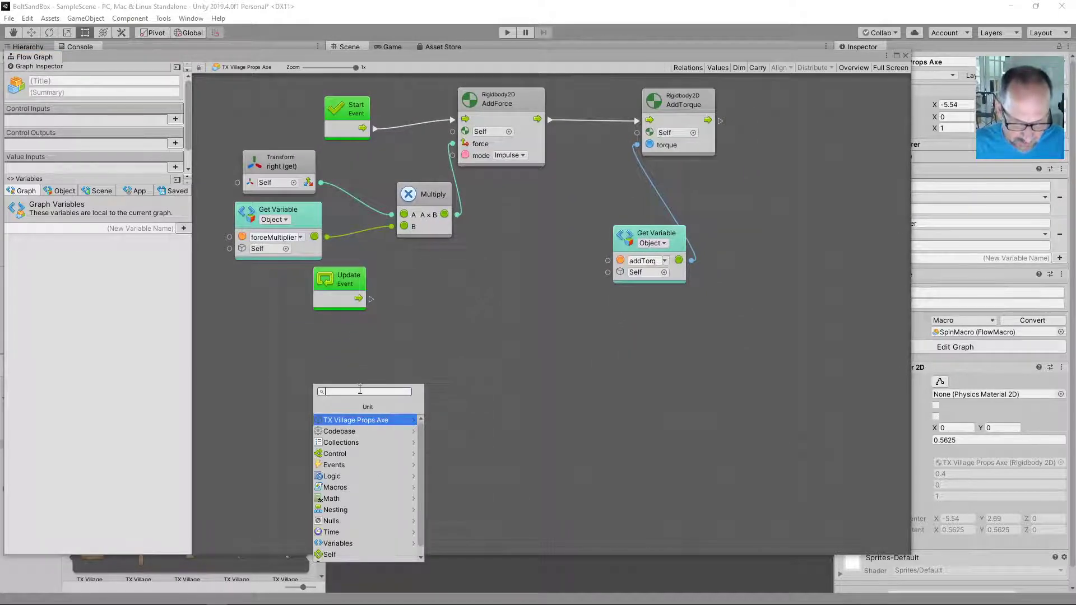
# Step: Add an On Collision Enter 2D event unit and position it below the Update event
pyautogui.moveTo(368, 390); pyautogui.dragTo(527, 350)
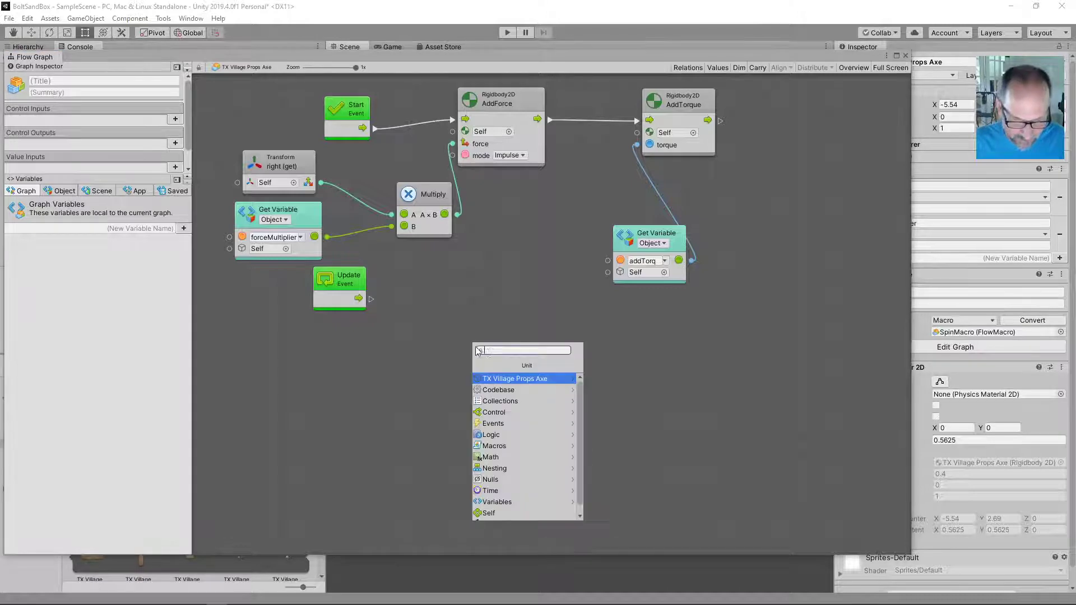
pyautogui.write('on')
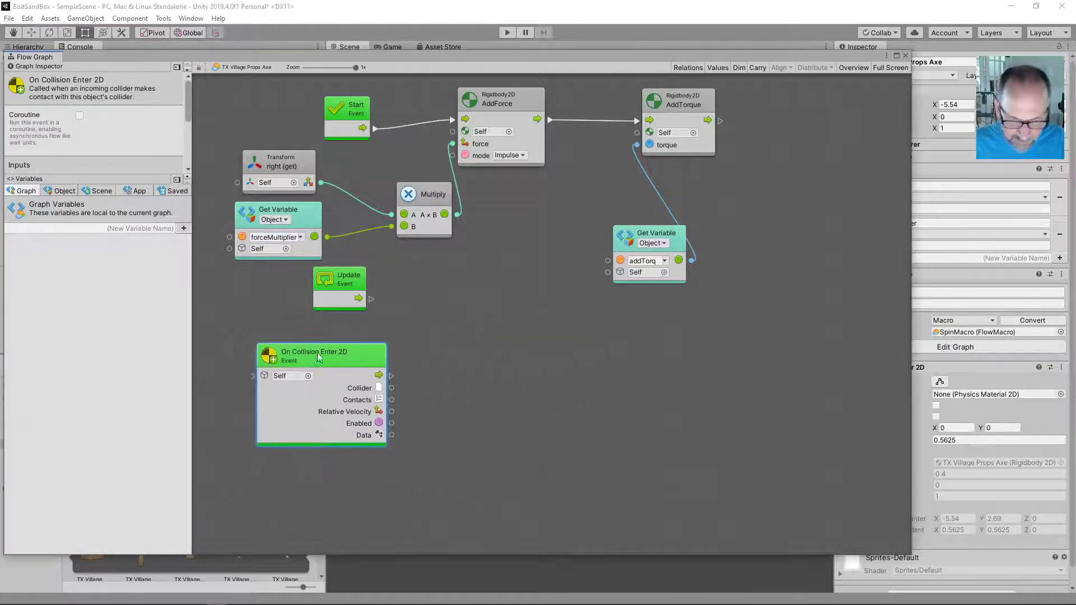
pyautogui.moveTo(321, 351); pyautogui.dragTo(282, 335)
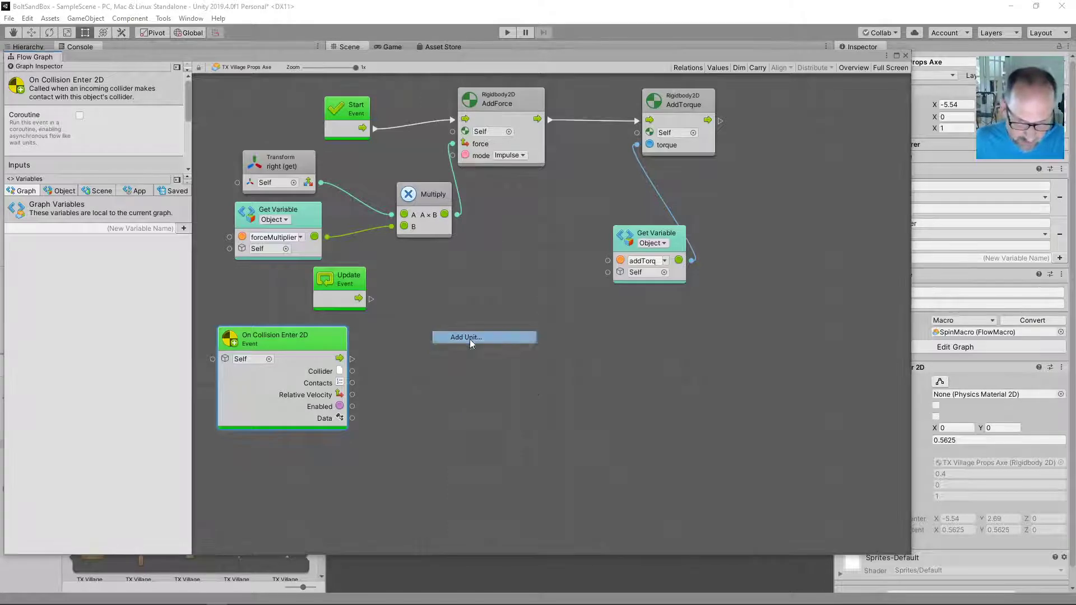
# Step: Add an Object.Destroy (obj) unit beside the collision event, triggered by its flow output
pyautogui.write('destroy')
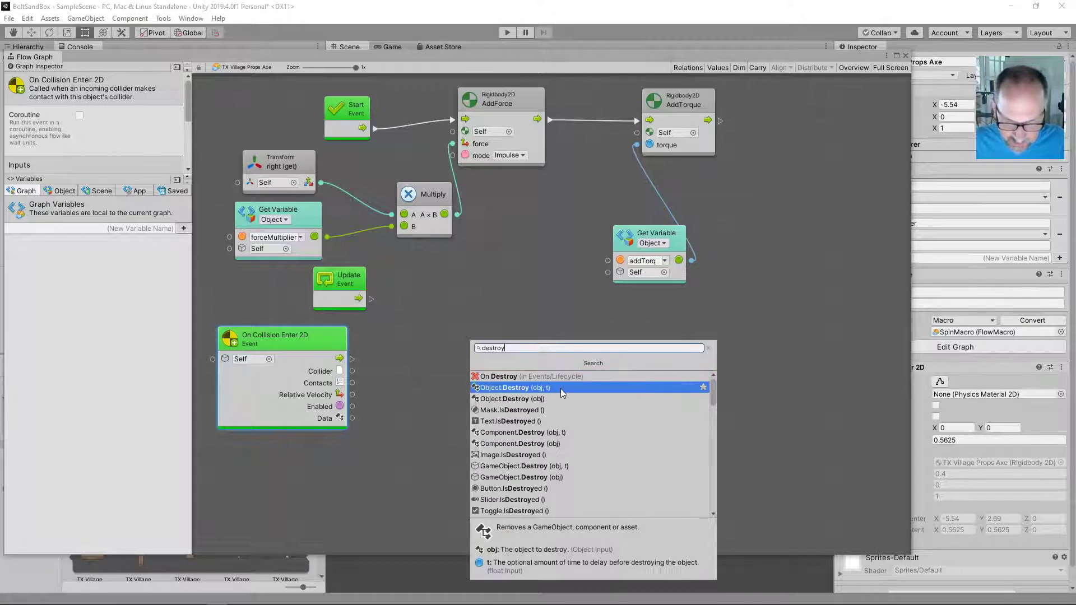
pyautogui.click(511, 387)
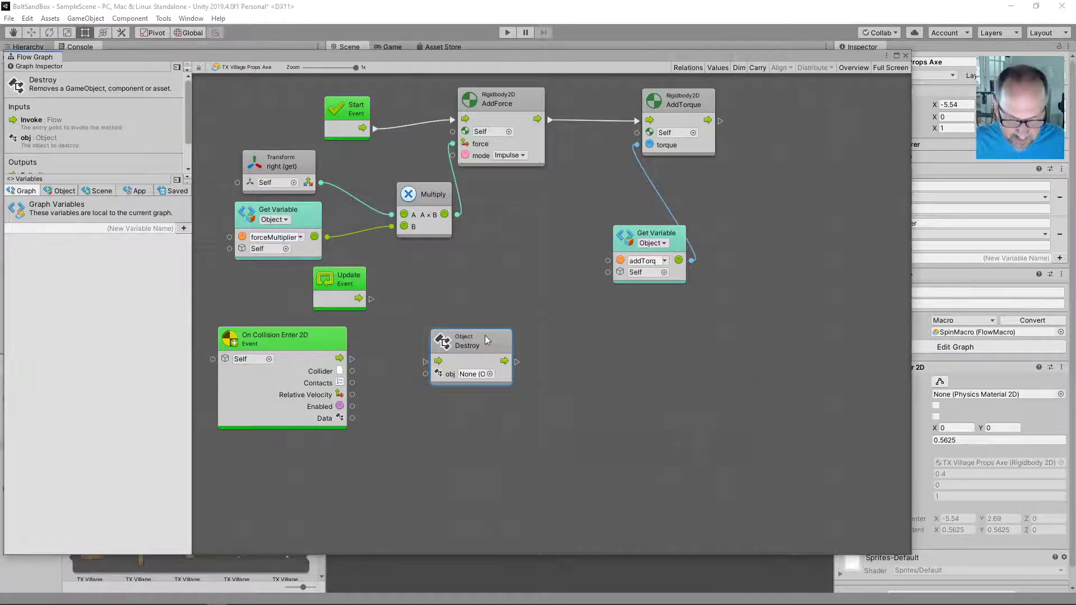
pyautogui.moveTo(470, 341); pyautogui.dragTo(498, 363)
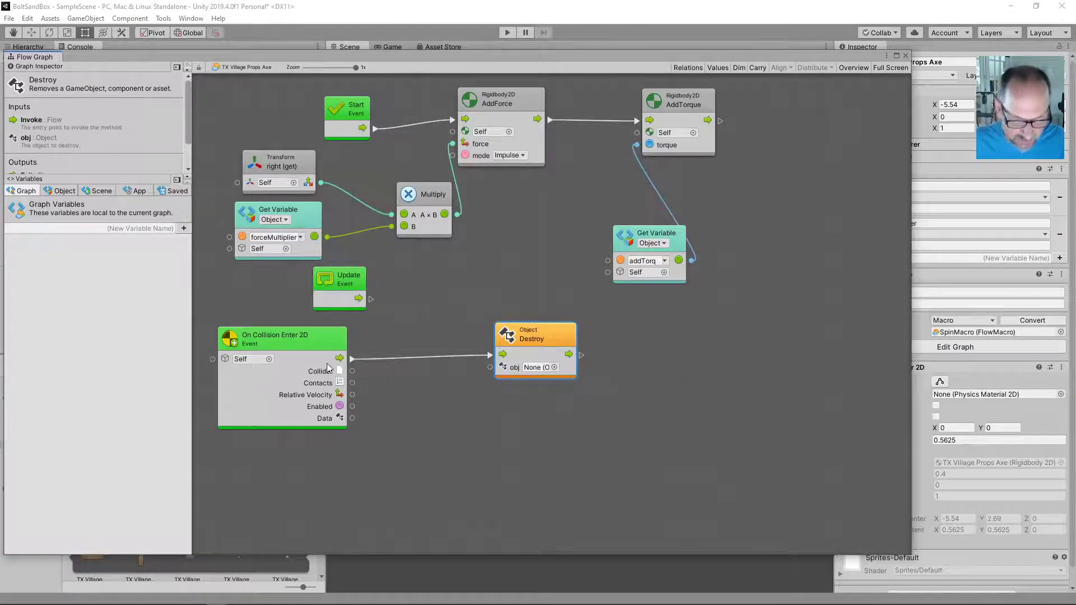
pyautogui.moveTo(360, 377)
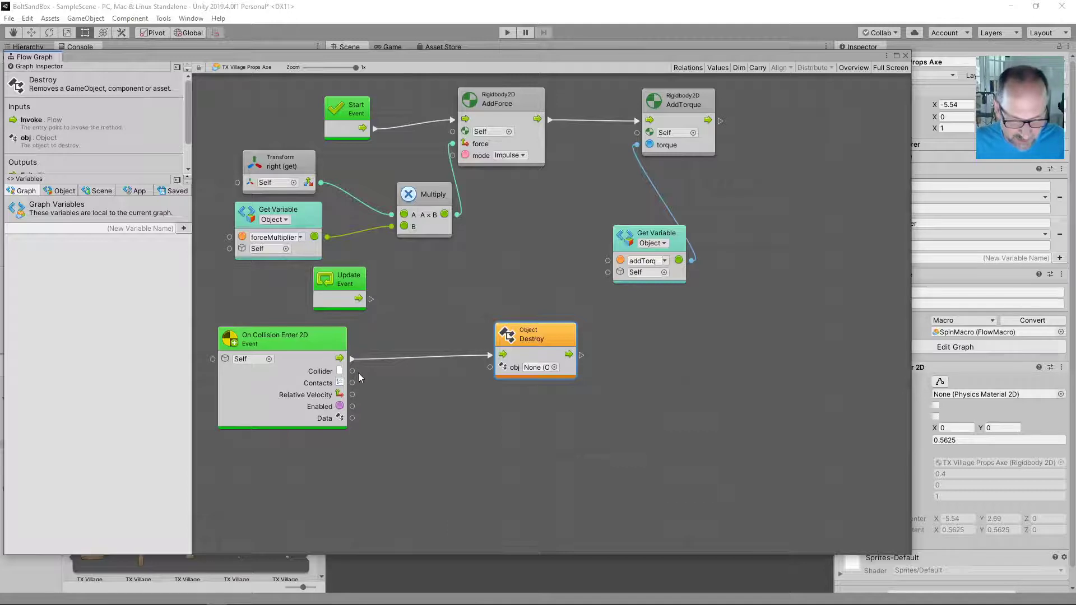
pyautogui.moveTo(326, 347)
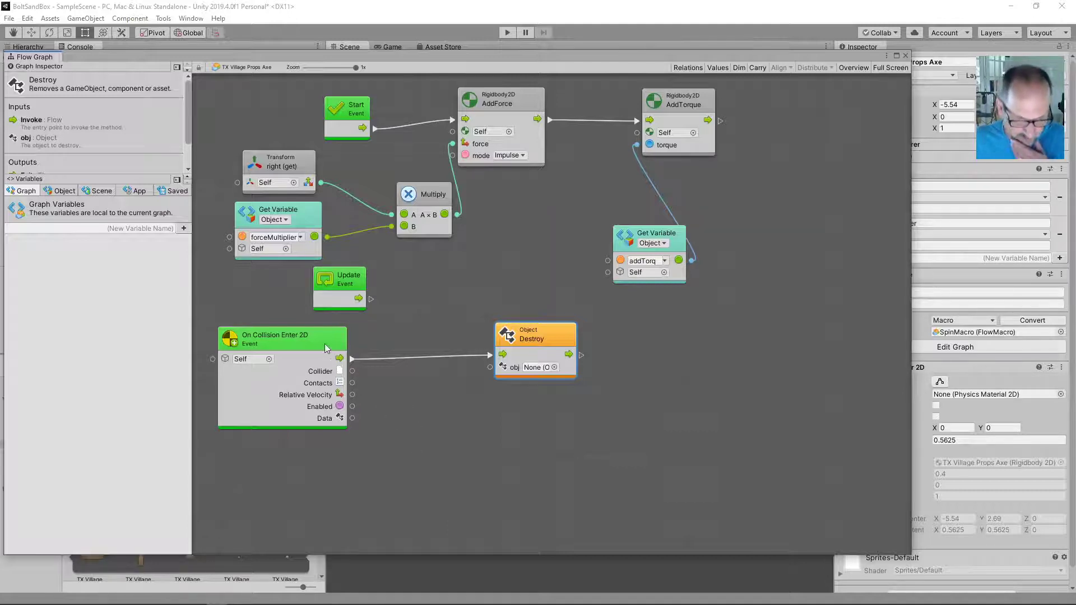
pyautogui.moveTo(399, 390)
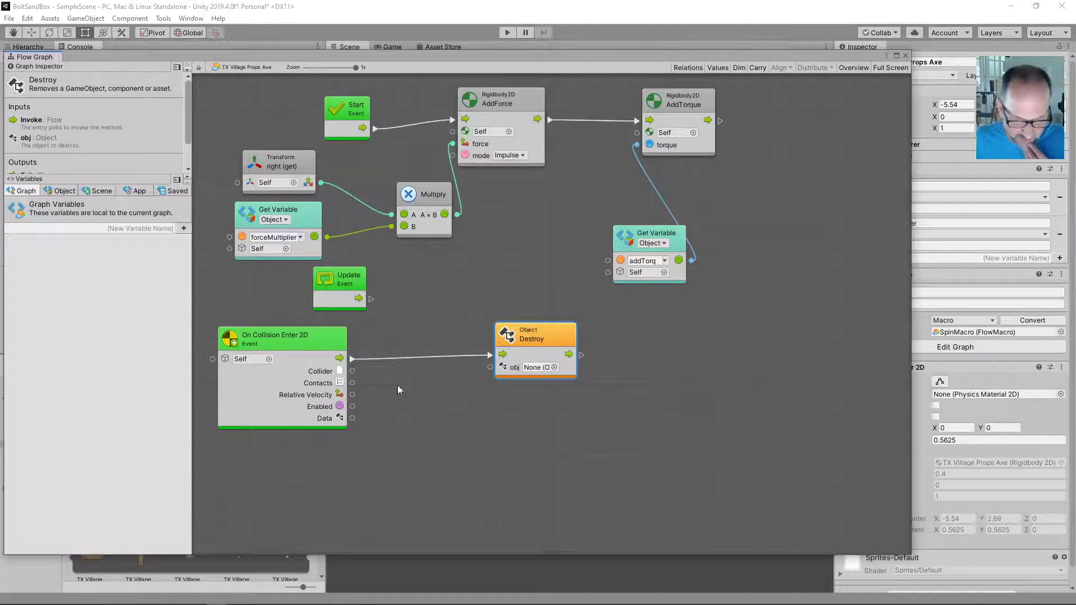
pyautogui.moveTo(393, 401)
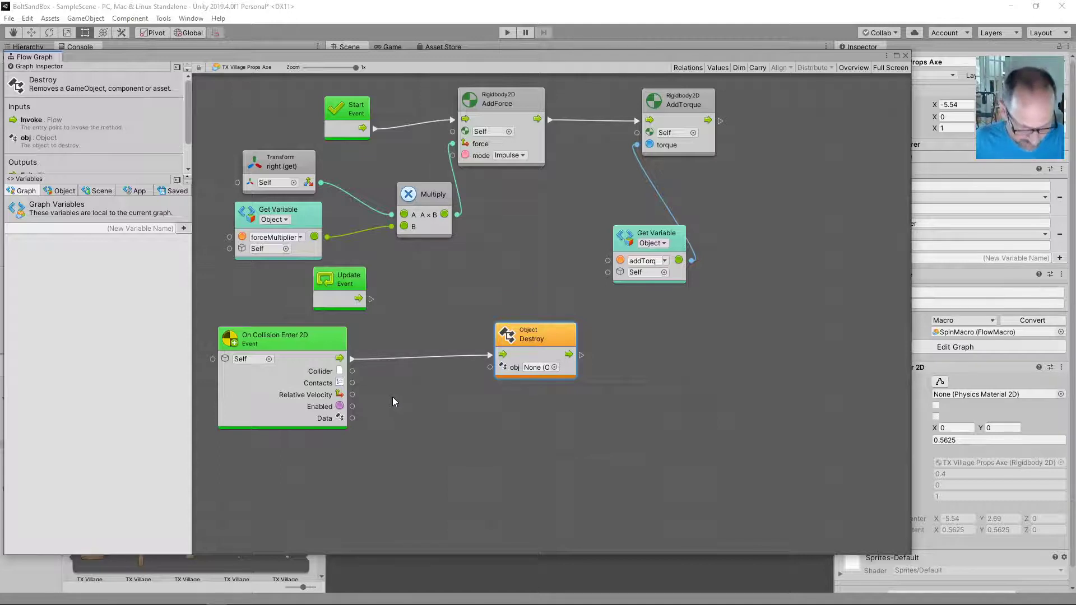
pyautogui.moveTo(352, 378)
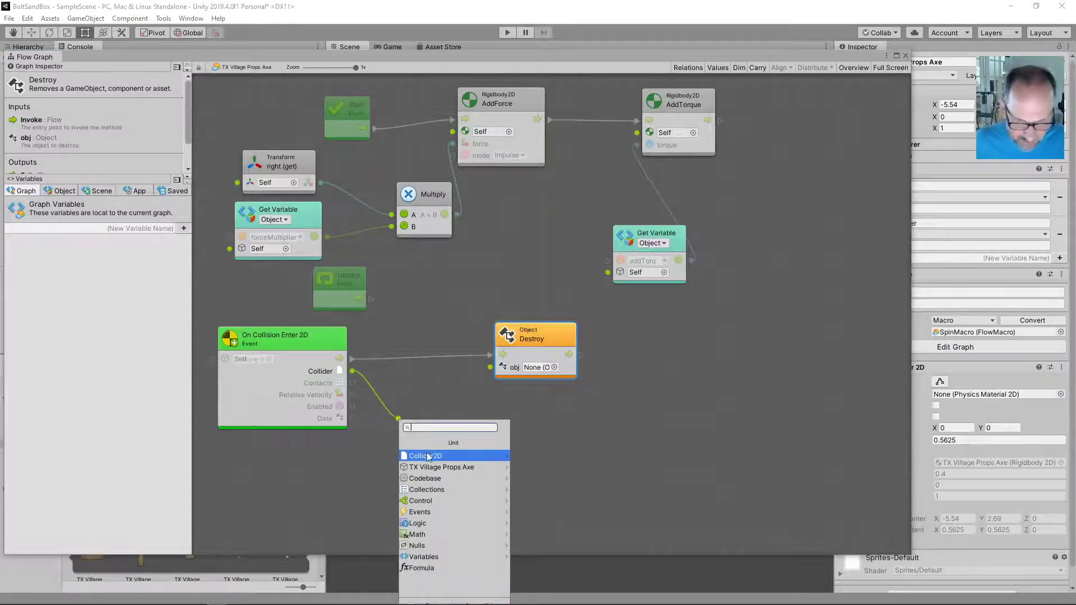
# Step: Expose the hit Collider2D and wire its Game Object into Destroy's obj, selecting Destroy to duplicate
pyautogui.click(425, 456)
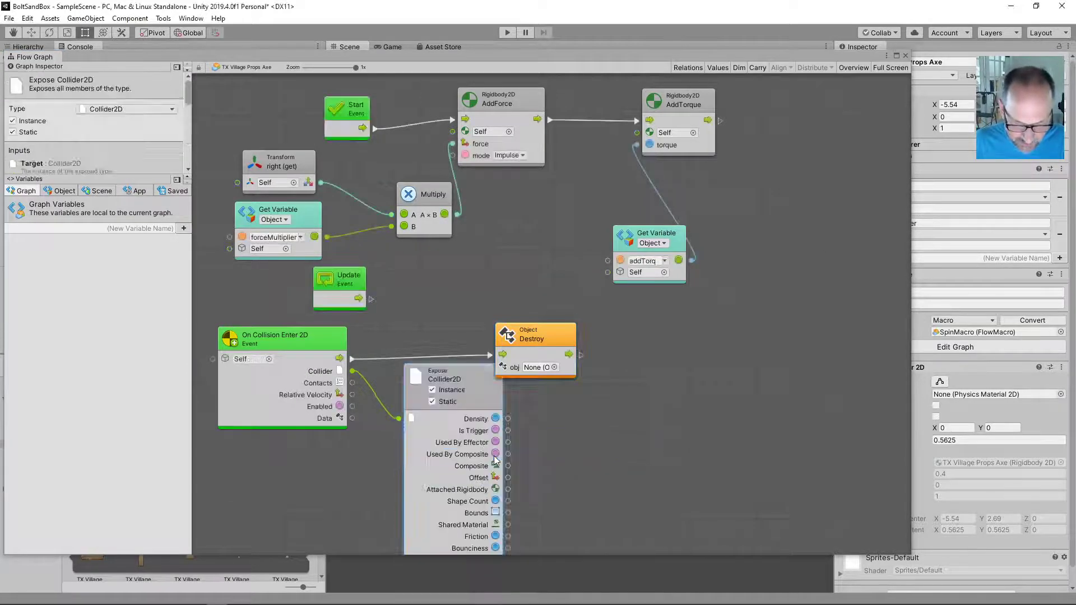
pyautogui.moveTo(536, 336); pyautogui.dragTo(592, 327)
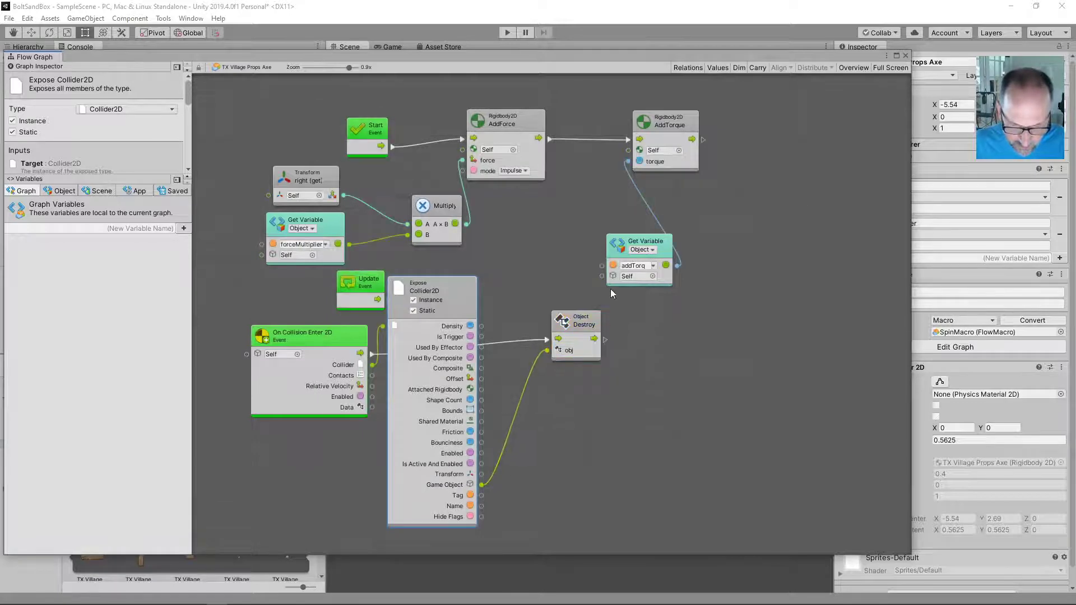
pyautogui.click(575, 320)
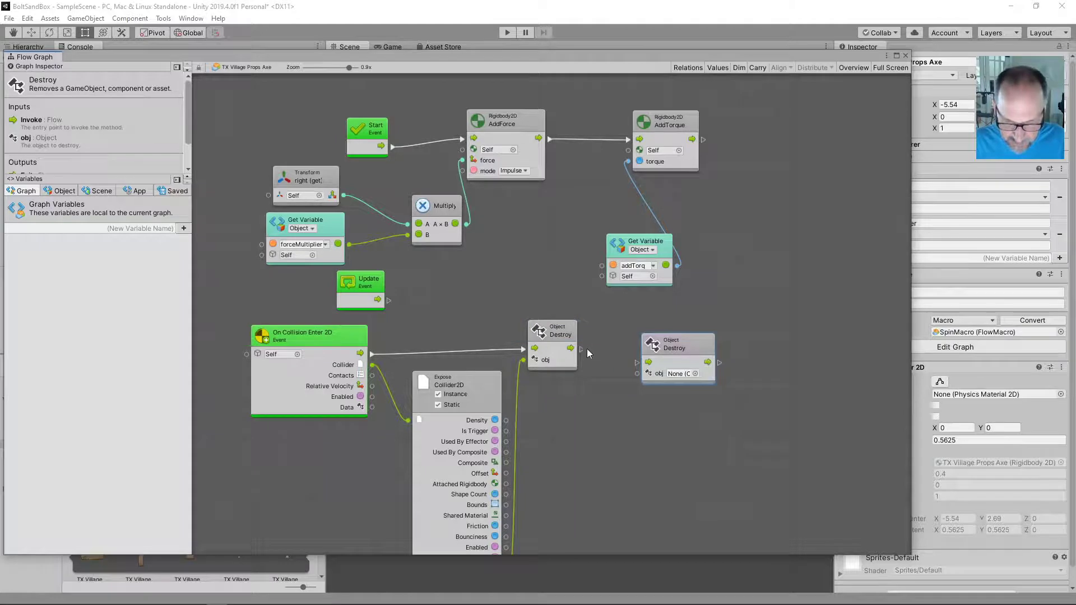
# Step: Chain a second Destroy after the first and feed its obj from a Self unit
pyautogui.click(676, 330)
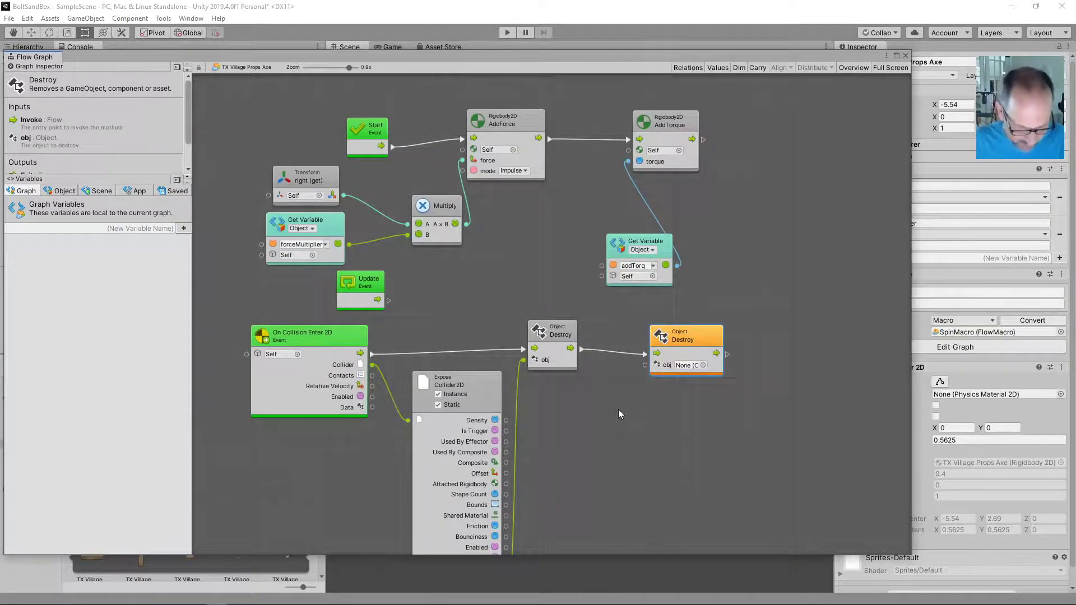
pyautogui.write('self')
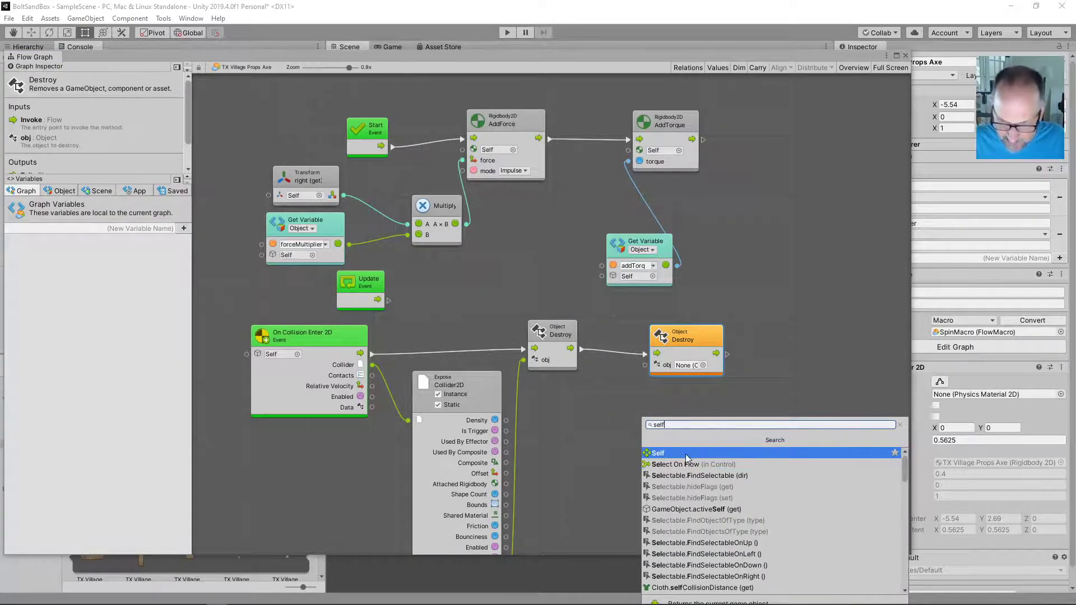
pyautogui.click(656, 453)
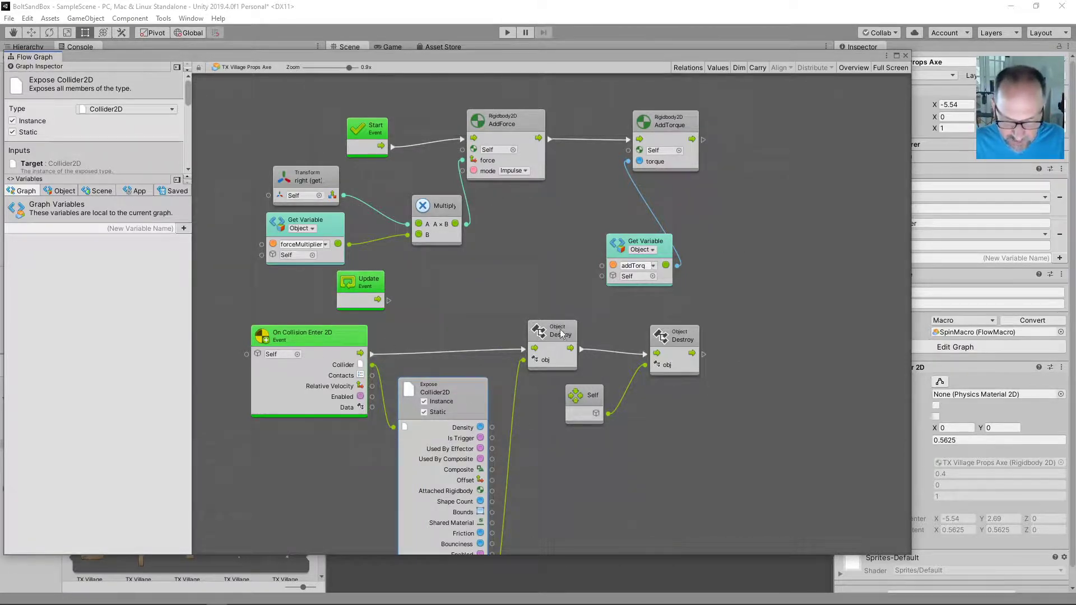
pyautogui.moveTo(675, 393)
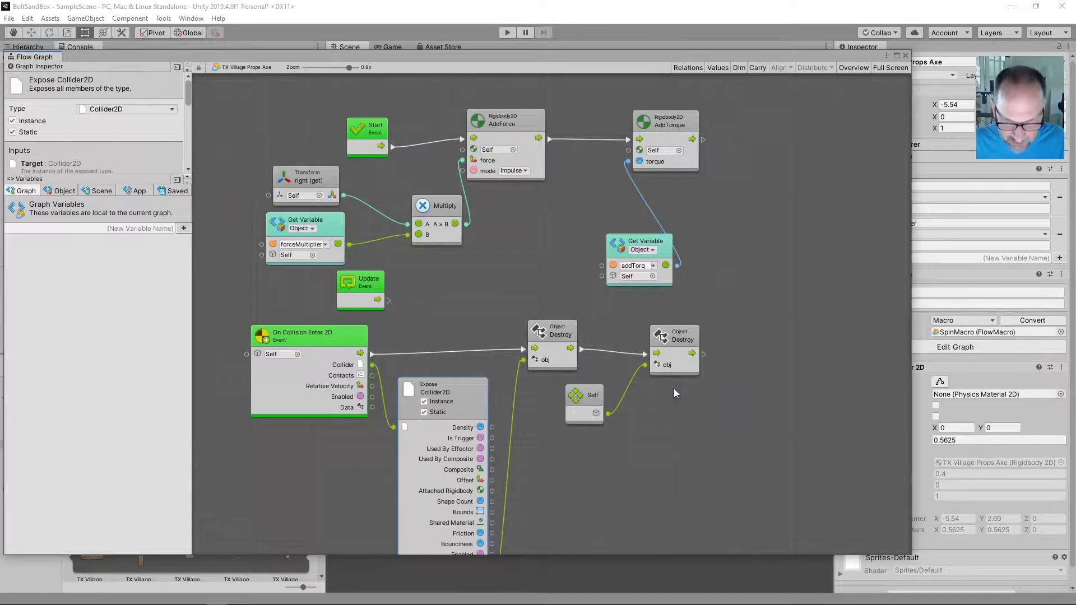
pyautogui.moveTo(843, 117)
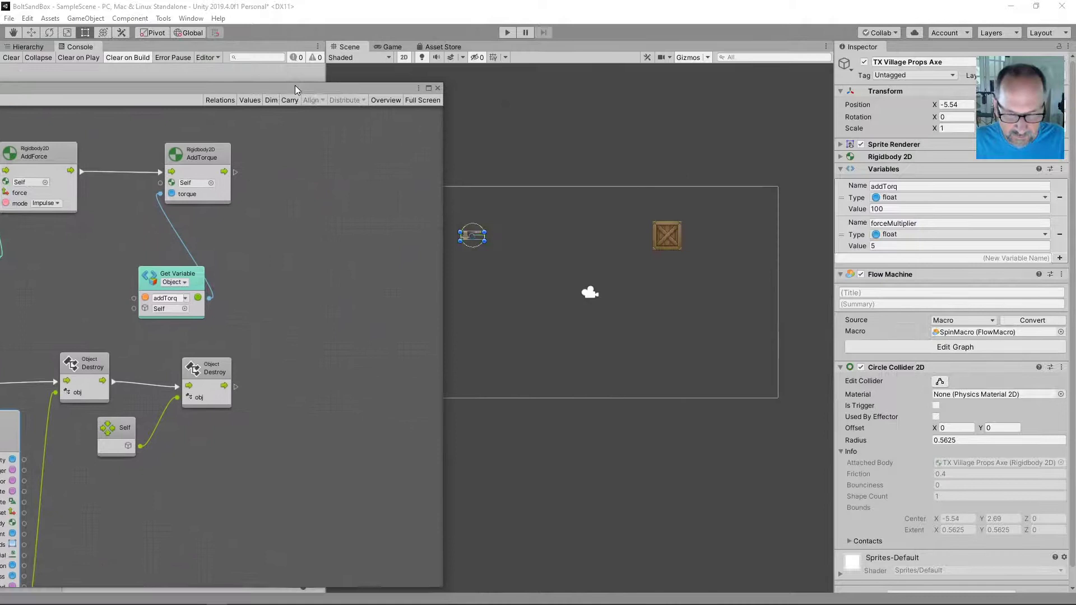
# Step: Play the scene to test the axe's collision destroy, then stop back into edit mode
pyautogui.click(507, 33)
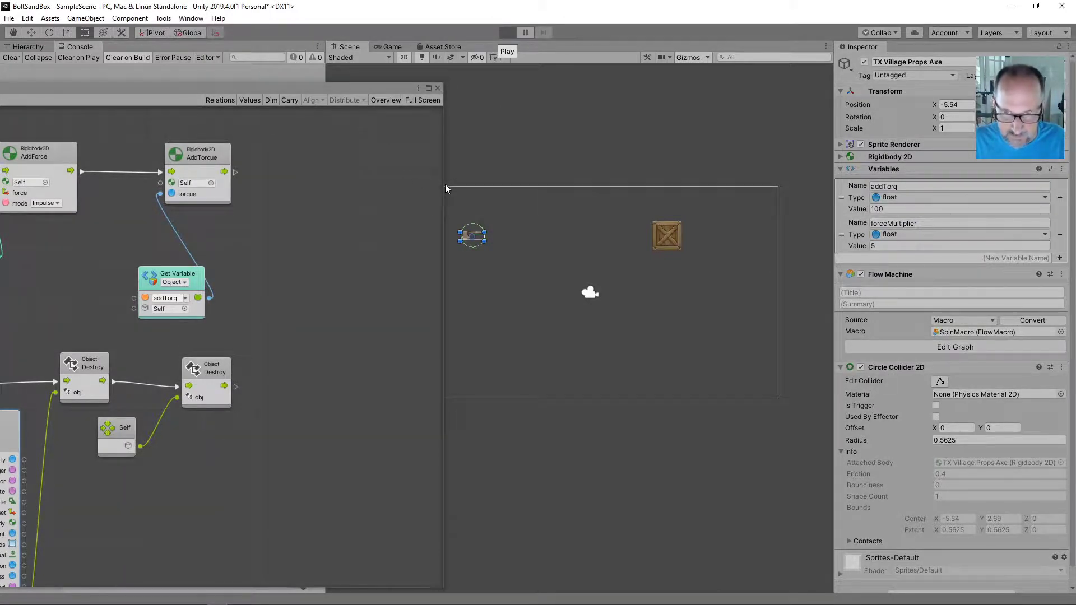
pyautogui.click(507, 33)
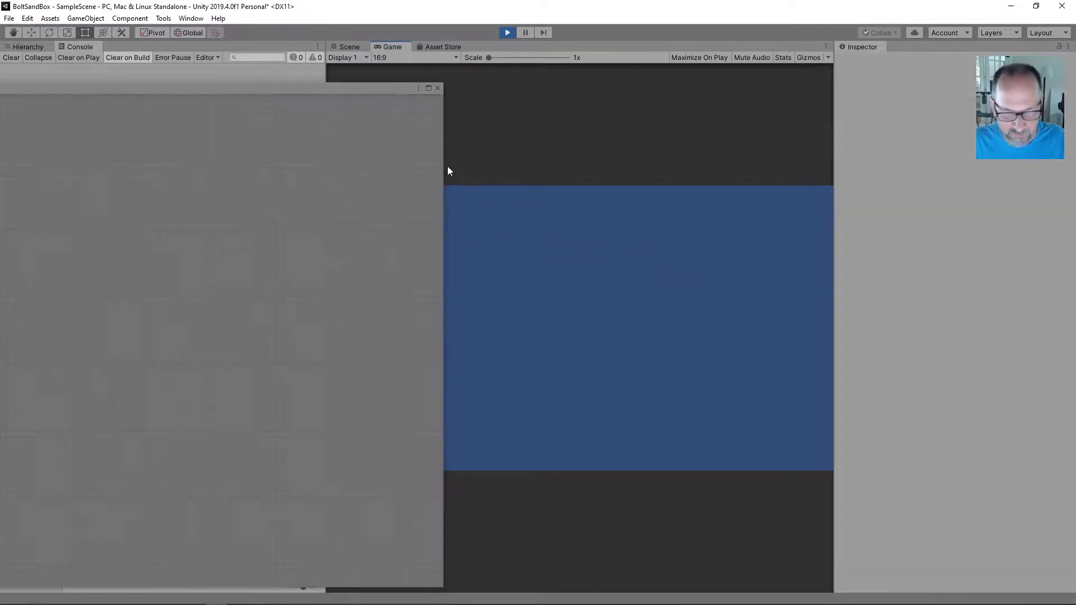
pyautogui.click(350, 47)
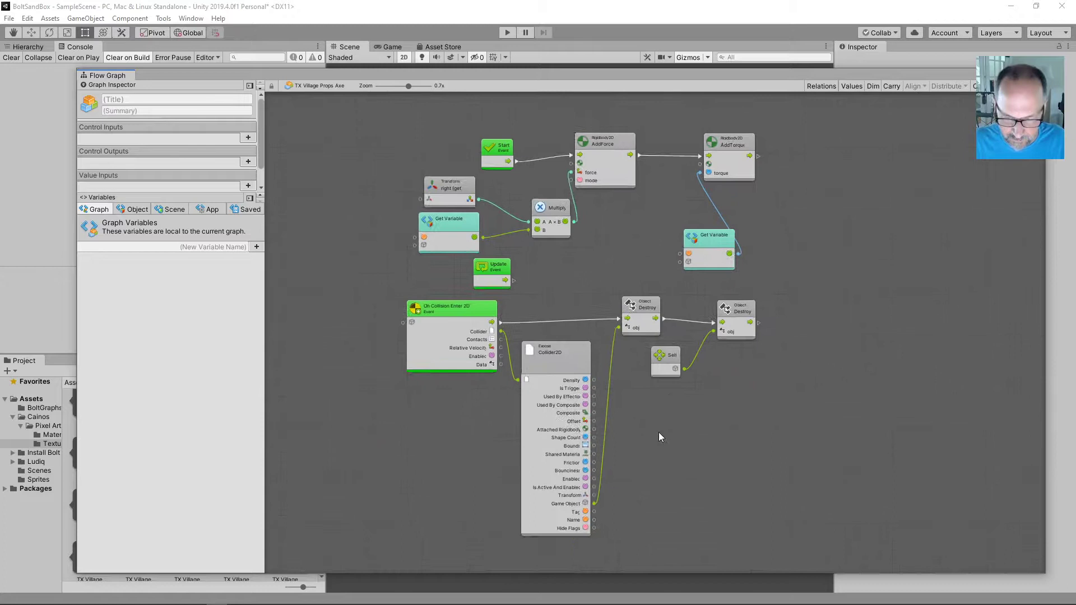
# Step: Nudge Start, AddTorque, On Collision Enter 2D and the Destroy units into a tidier layout
pyautogui.click(498, 152)
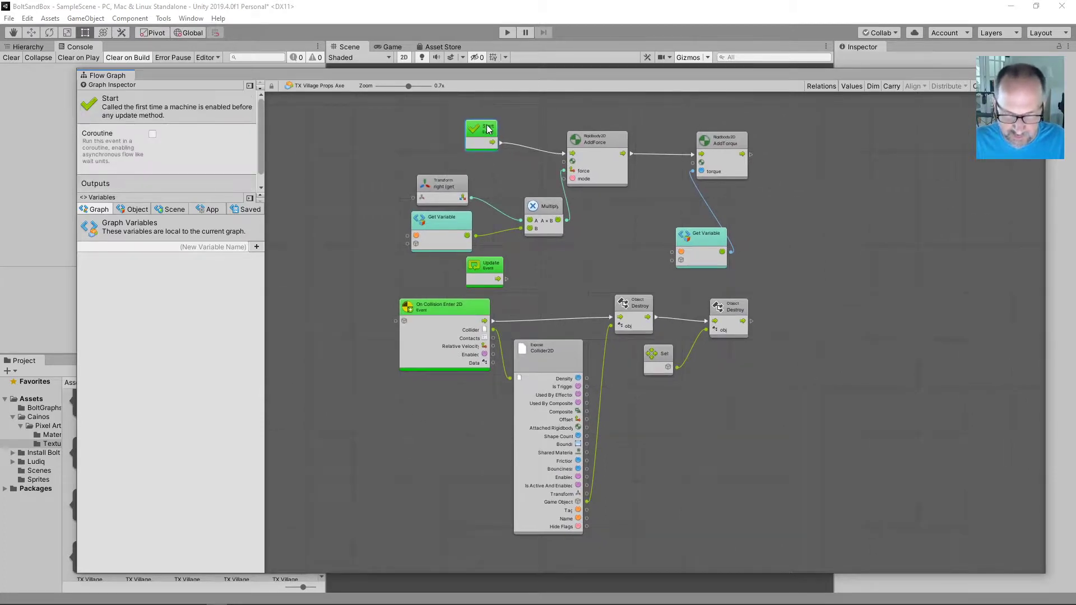
pyautogui.click(441, 231)
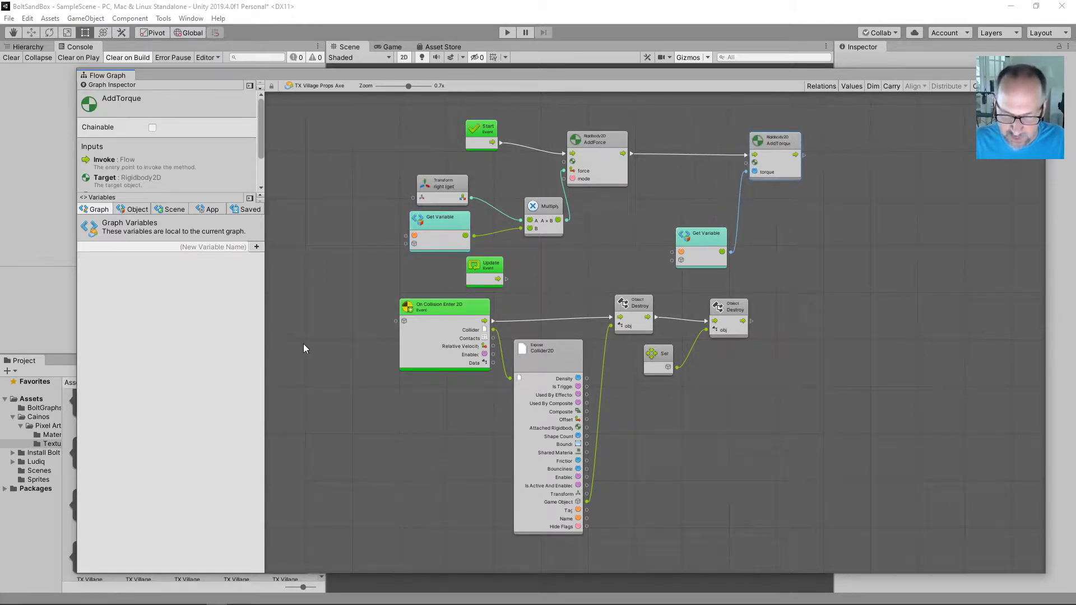
pyautogui.moveTo(451, 307)
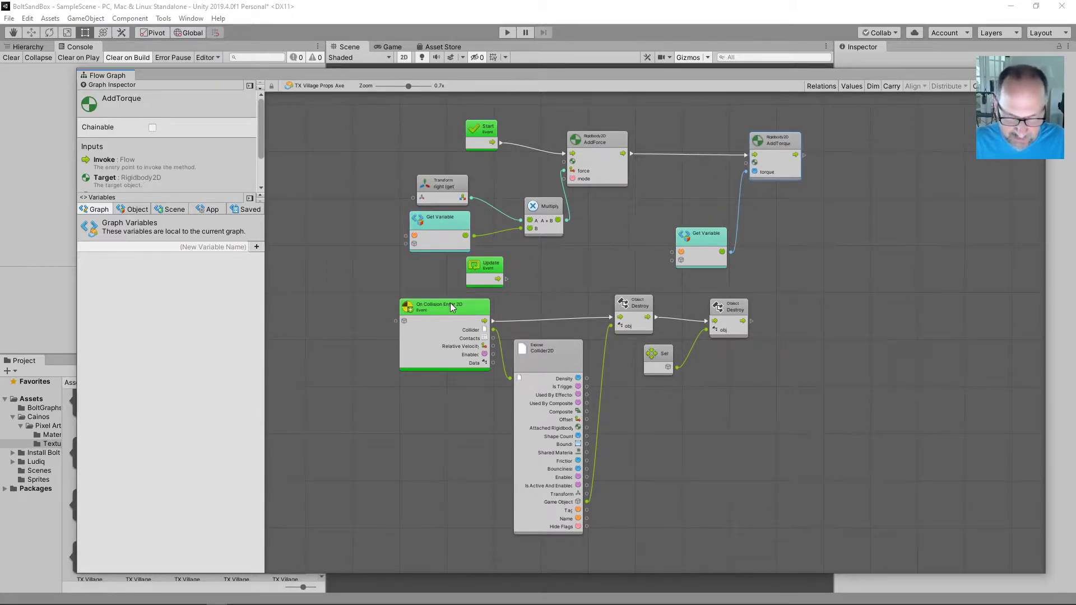
pyautogui.click(445, 305)
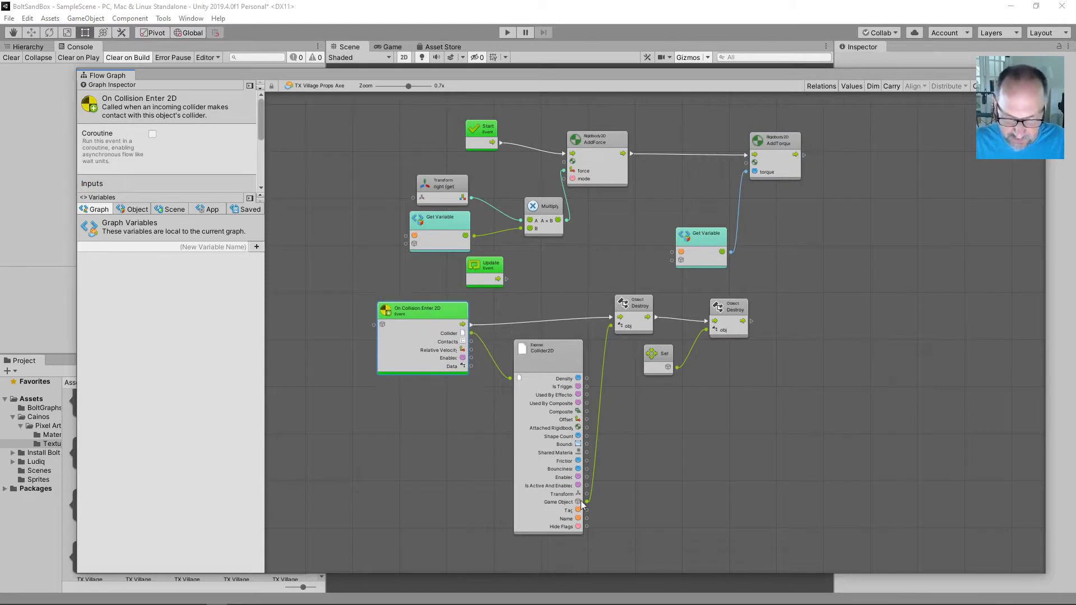
pyautogui.click(627, 305)
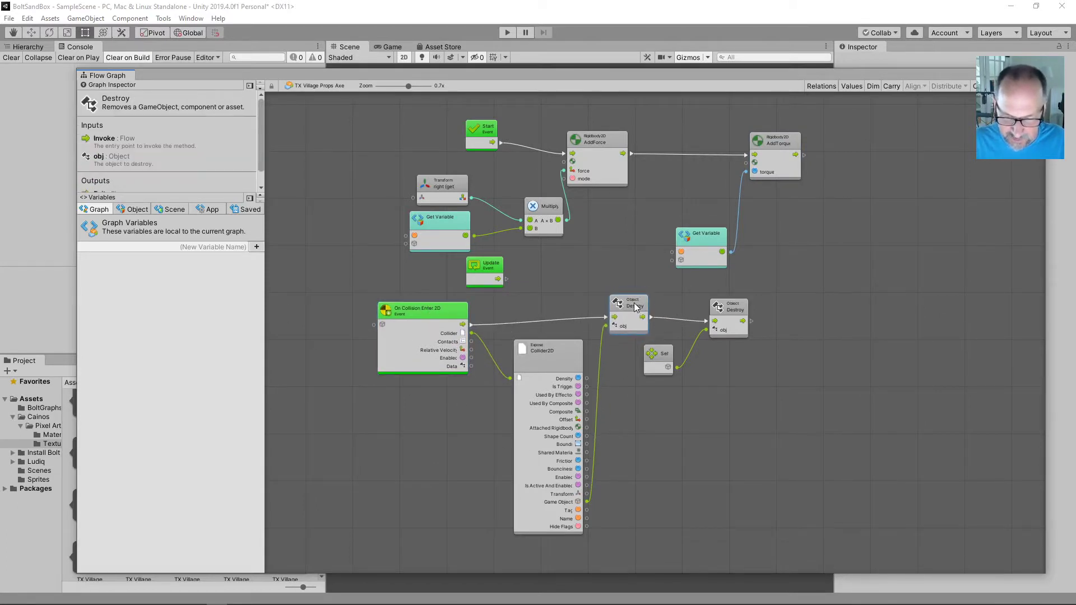
pyautogui.click(628, 312)
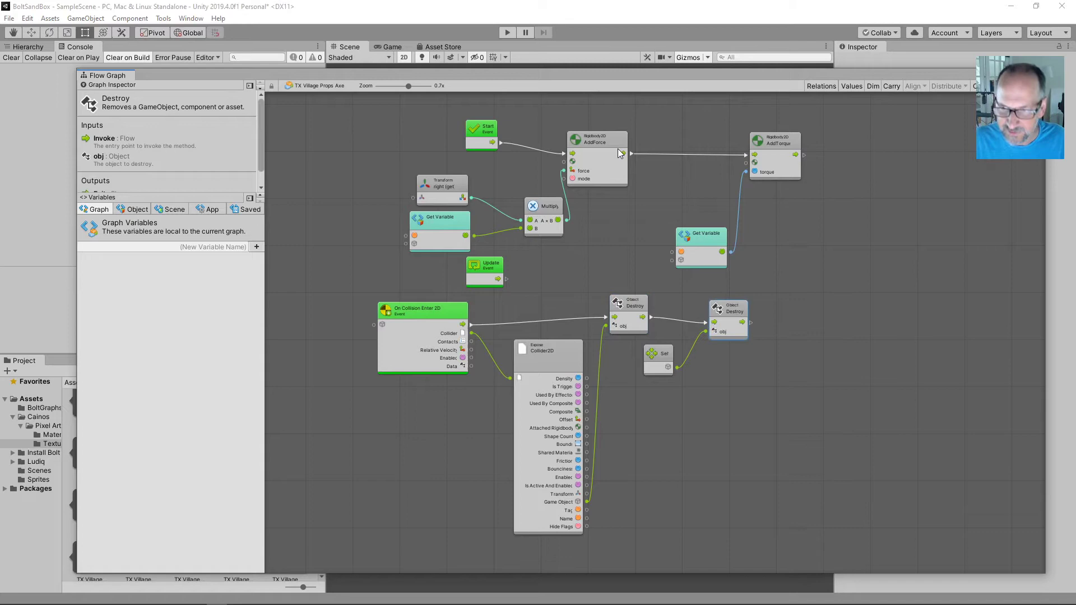